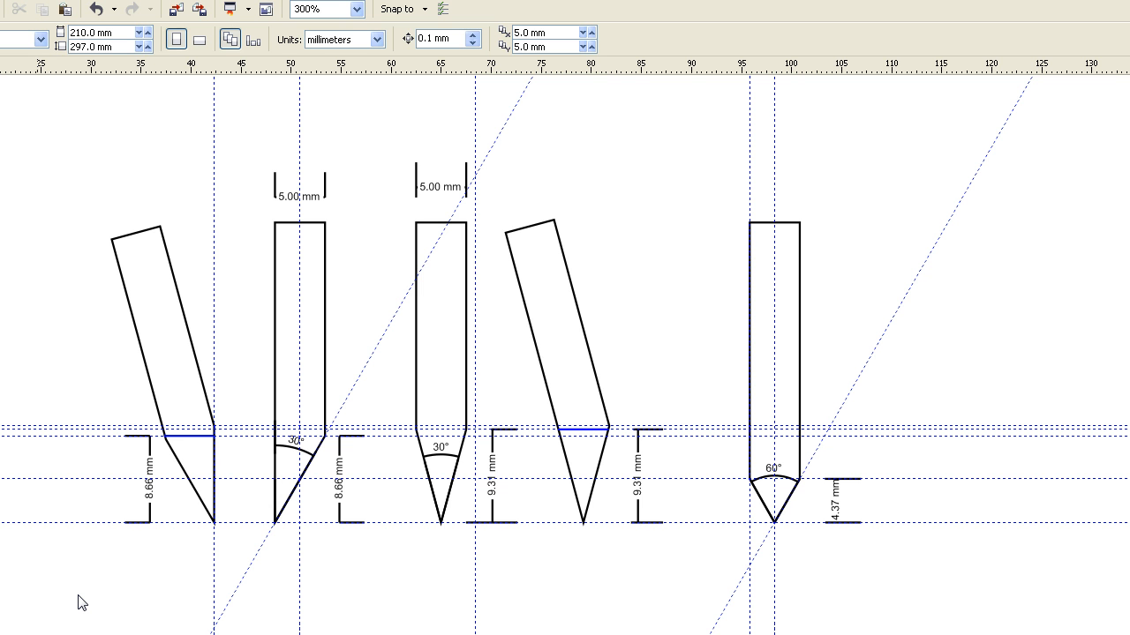
pyautogui.moveTo(275, 416)
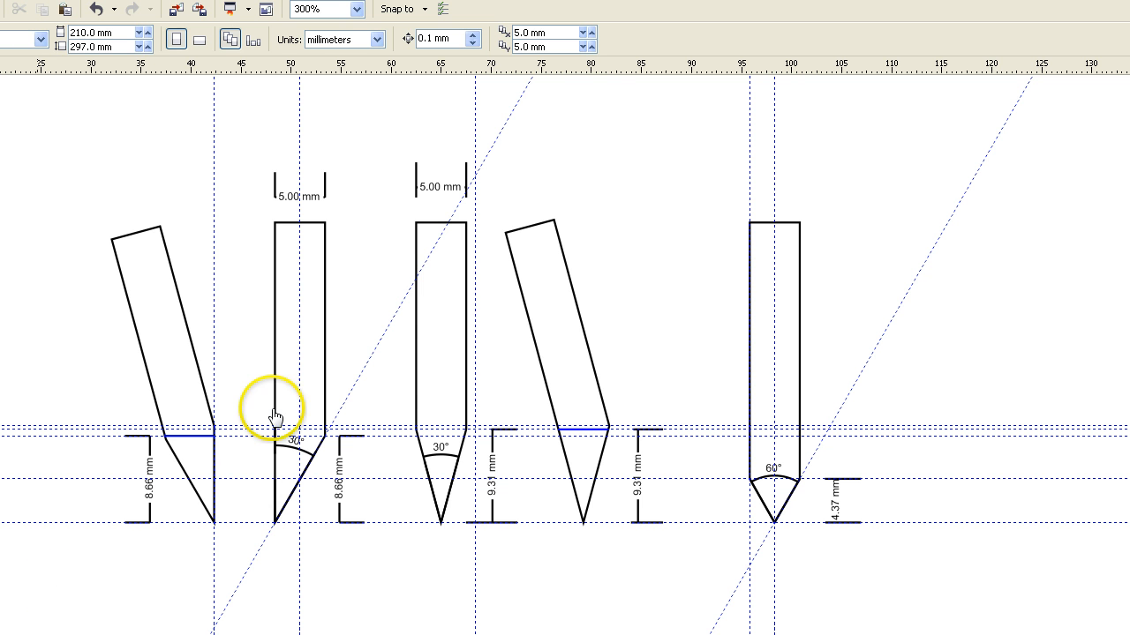
pyautogui.moveTo(416, 431)
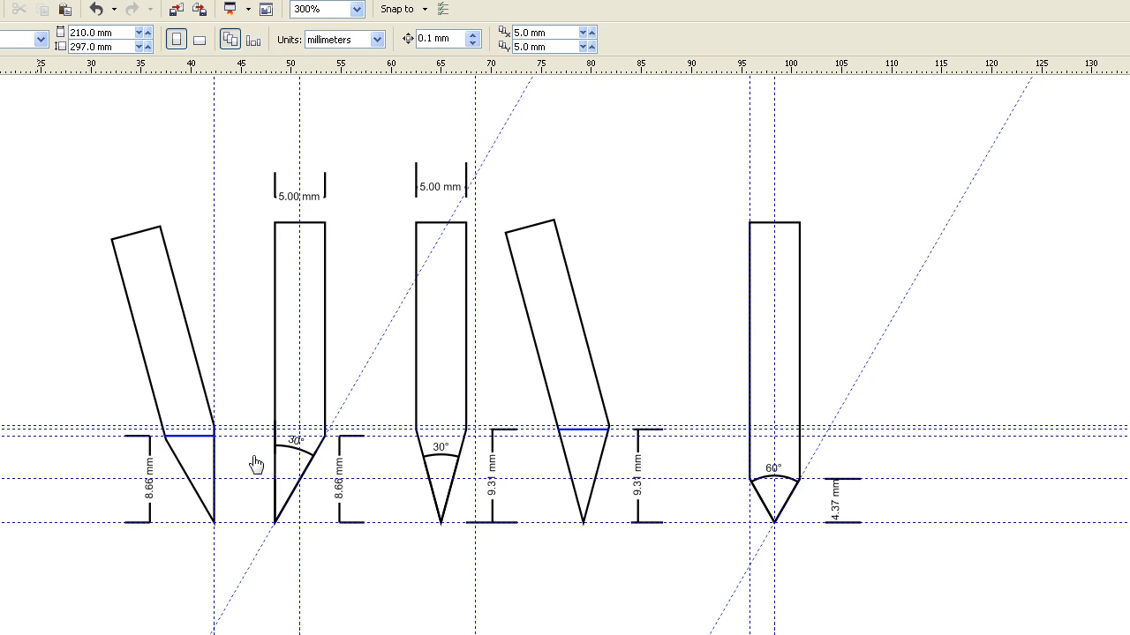
pyautogui.moveTo(331, 432)
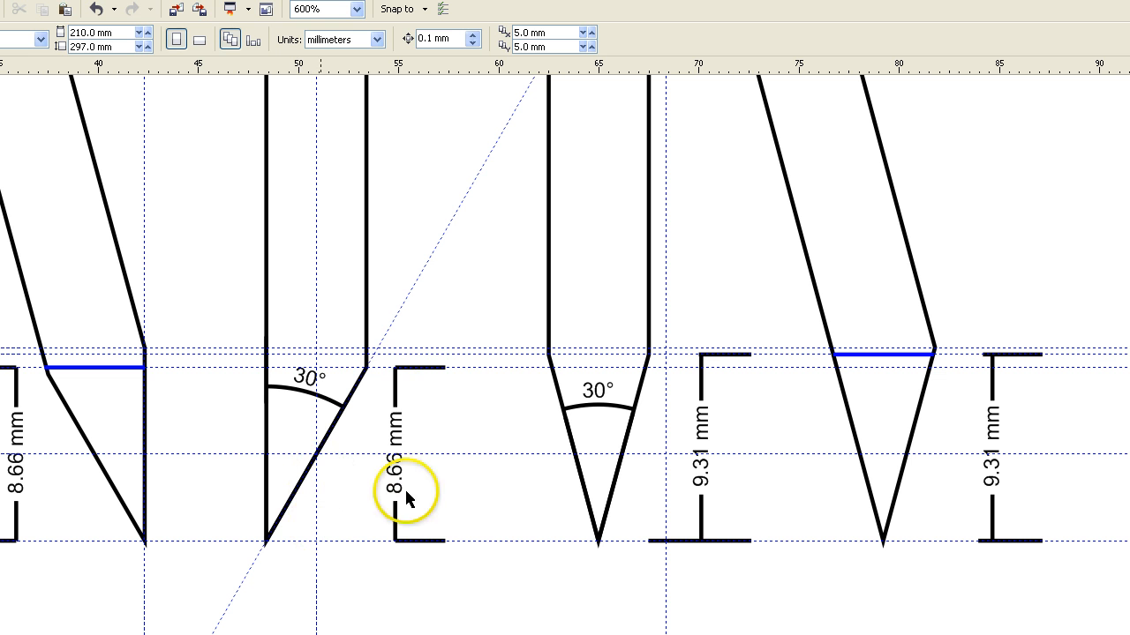
pyautogui.moveTo(307, 457)
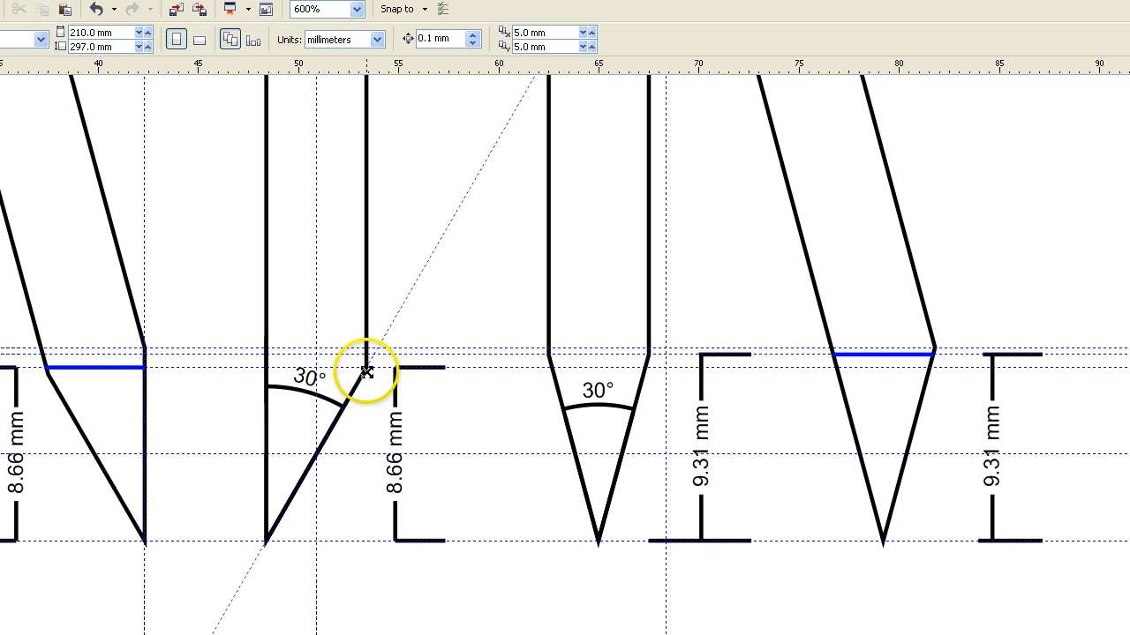
pyautogui.moveTo(380, 381)
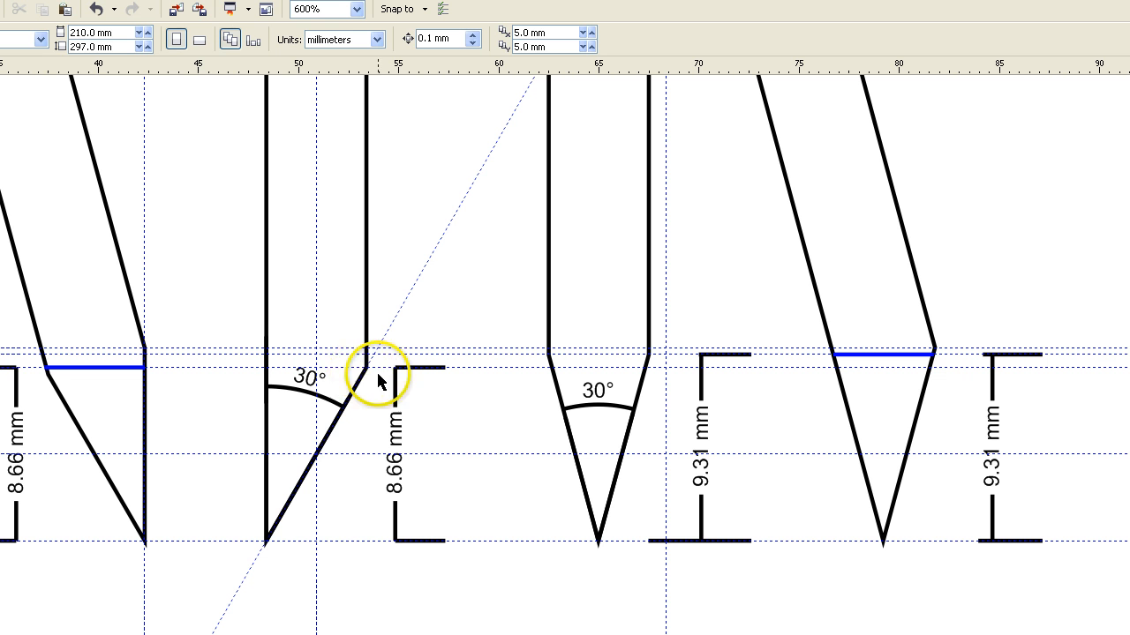
pyautogui.moveTo(377, 369)
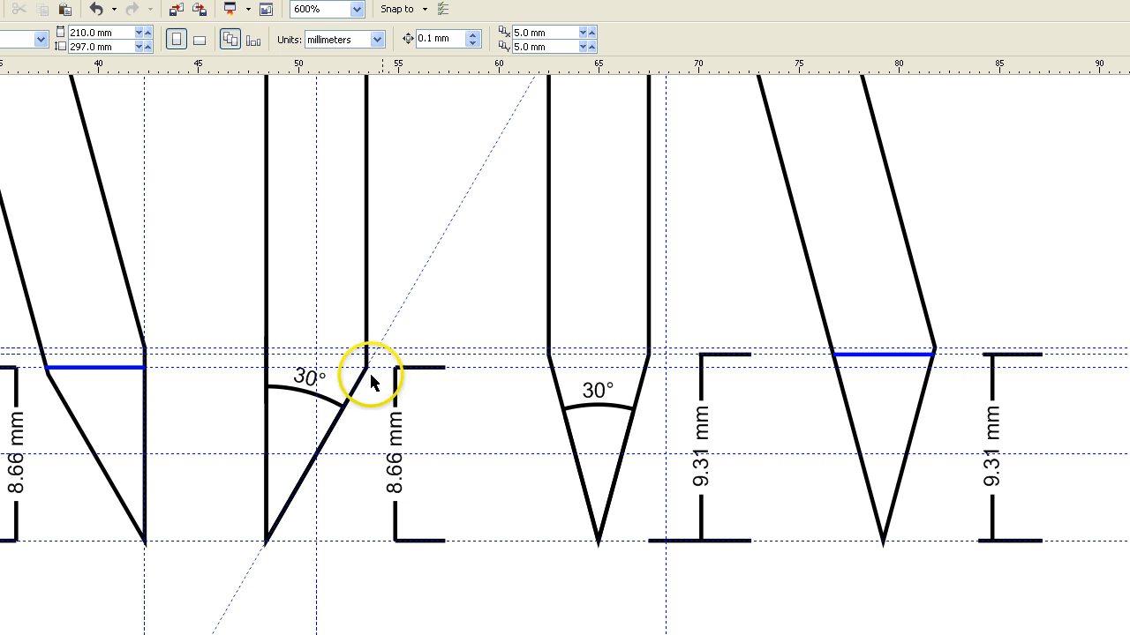
pyautogui.moveTo(279, 371)
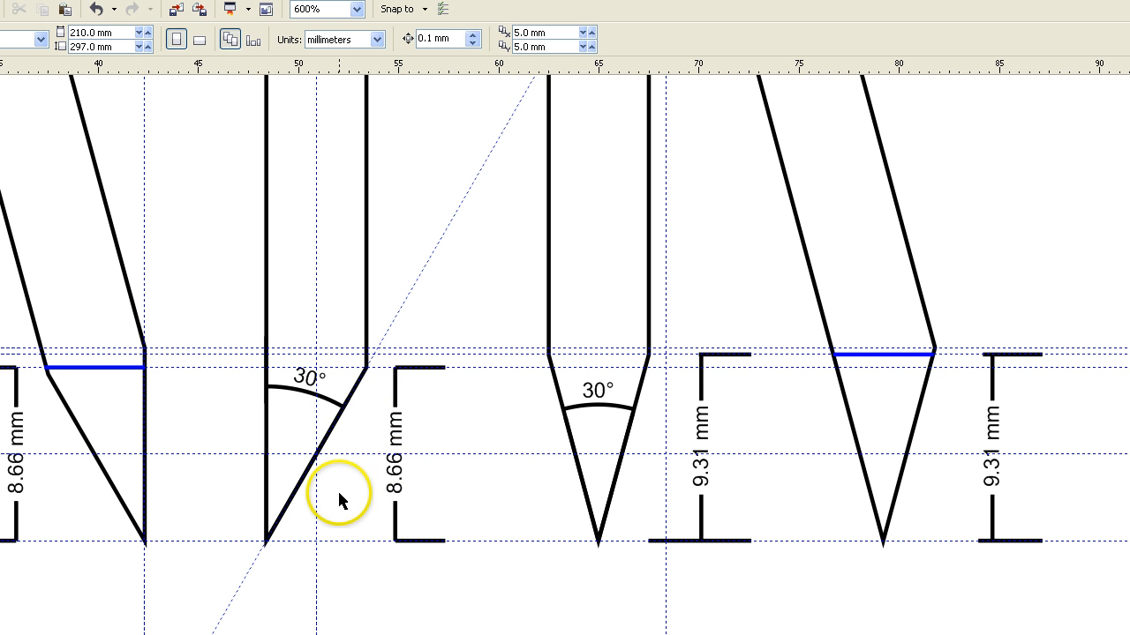
pyautogui.moveTo(607, 385)
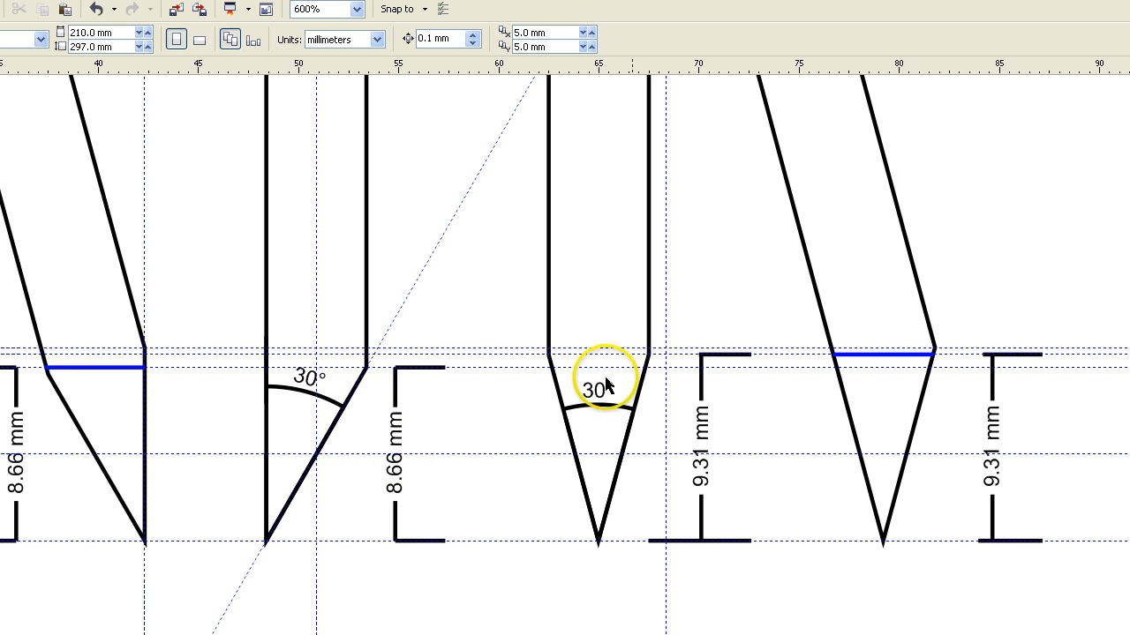
pyautogui.moveTo(627, 429)
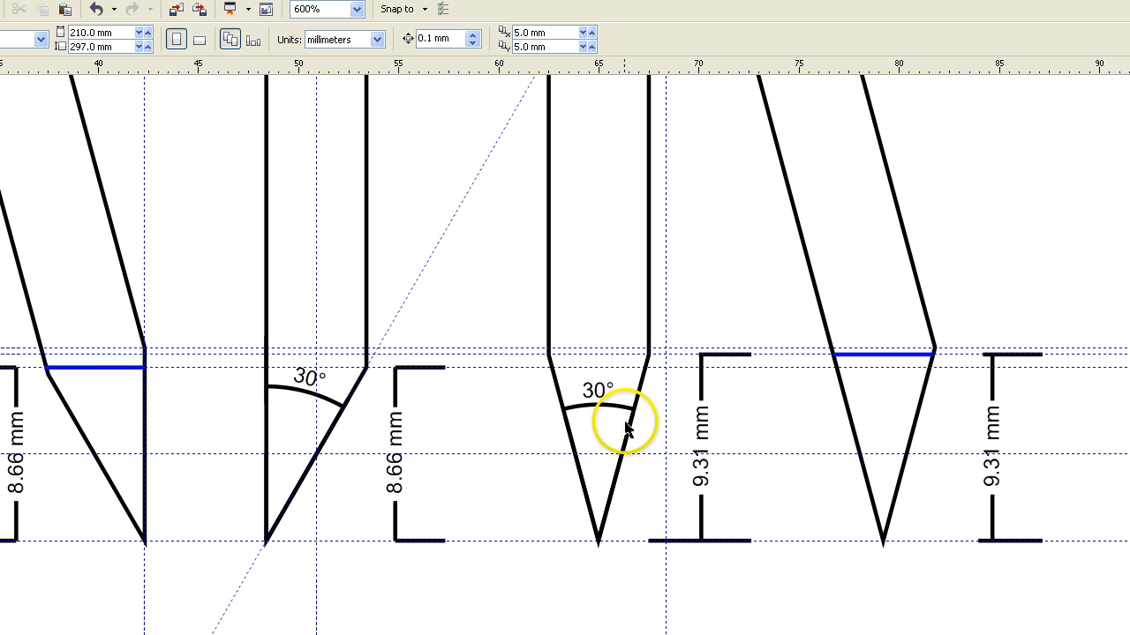
pyautogui.moveTo(626, 408)
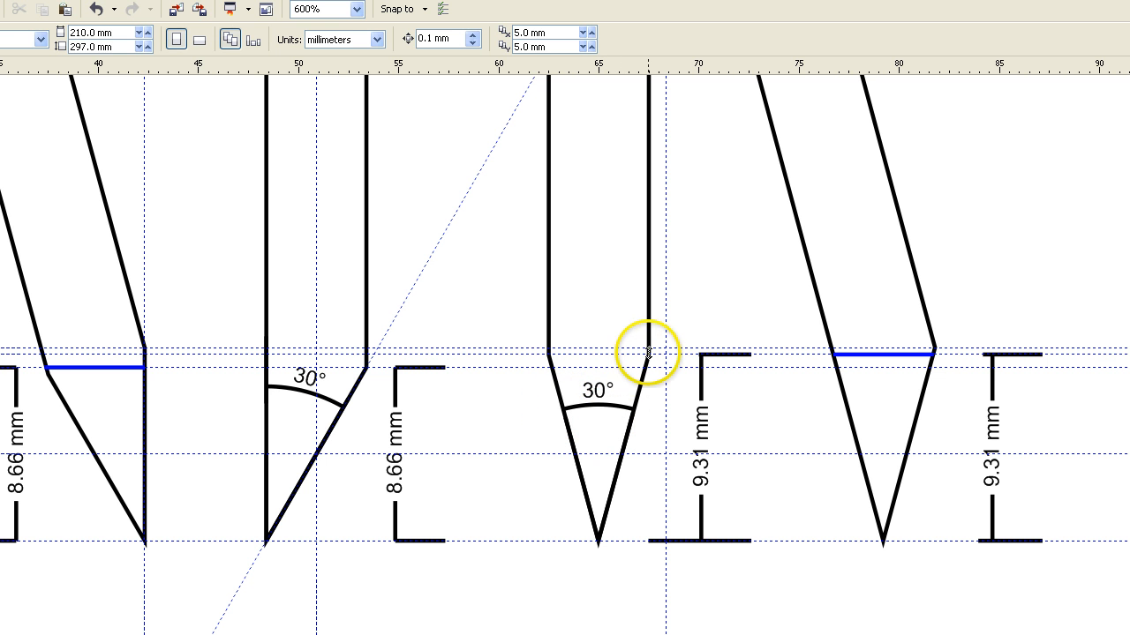
pyautogui.moveTo(702, 415)
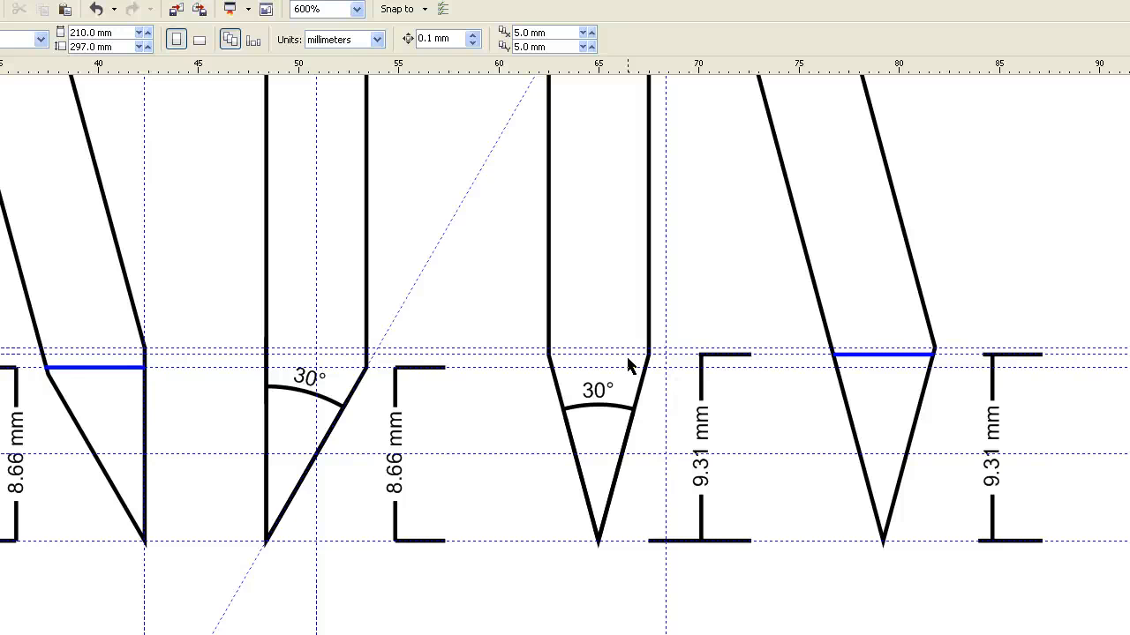
# Scroll down the drawing to view the first chisel blade's bevel and 8.66 mm dimension
pyautogui.scroll(-3)
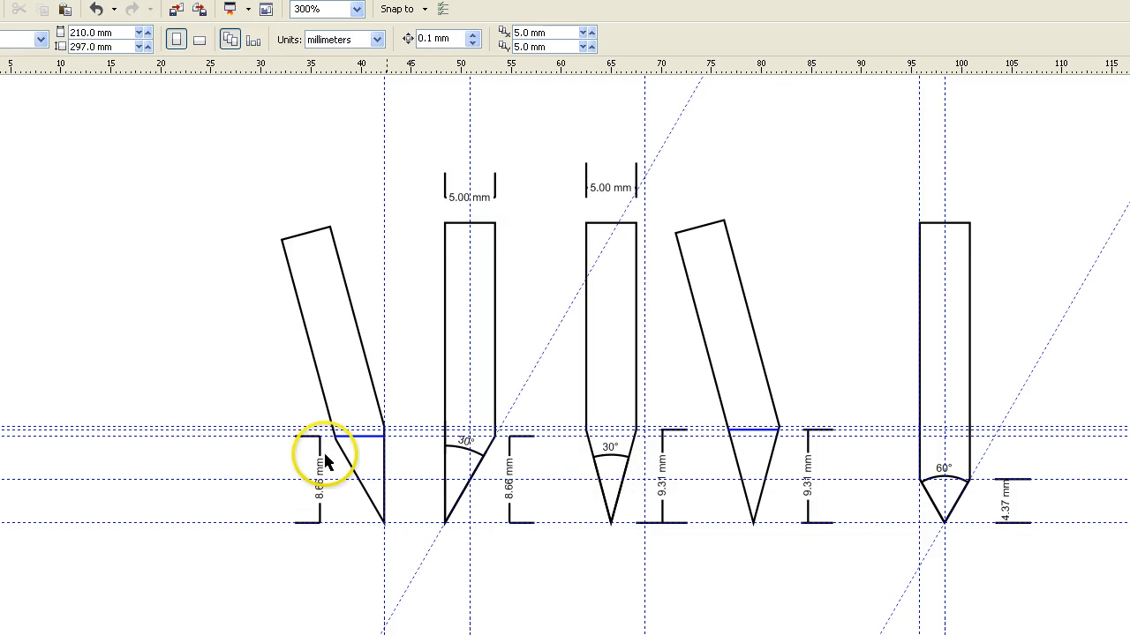
pyautogui.moveTo(727, 423)
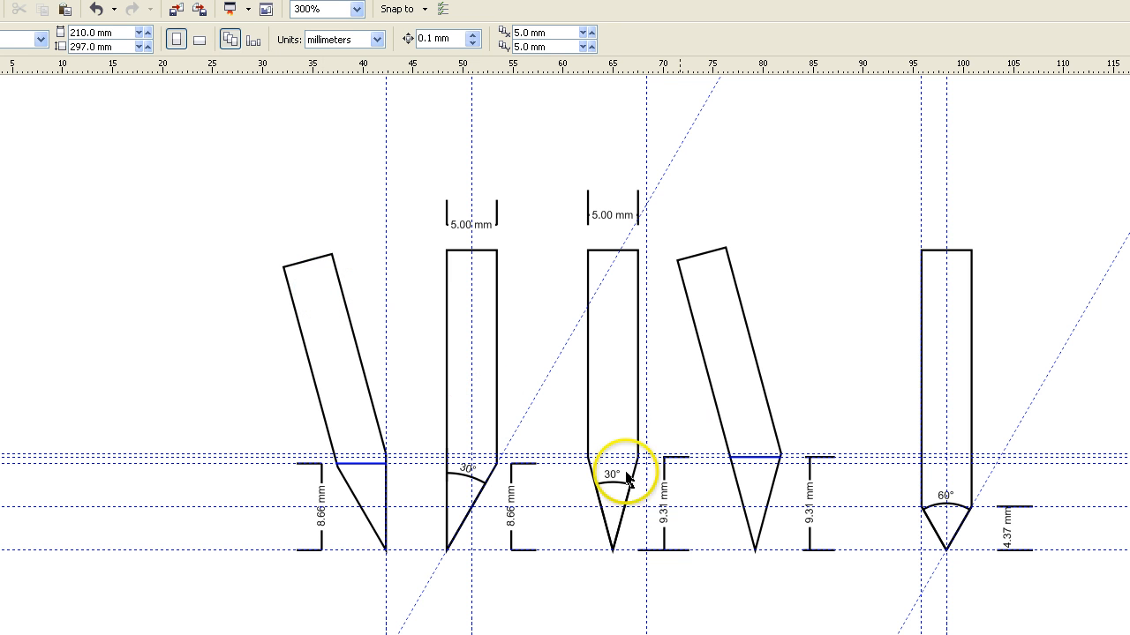
pyautogui.moveTo(333, 364)
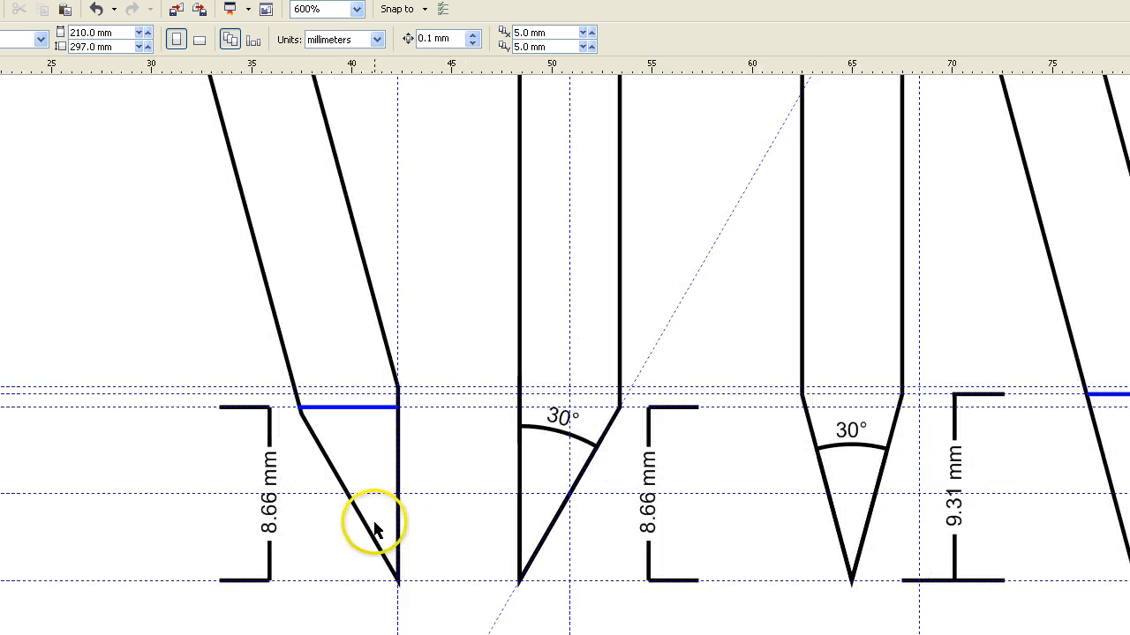
pyautogui.moveTo(791, 438)
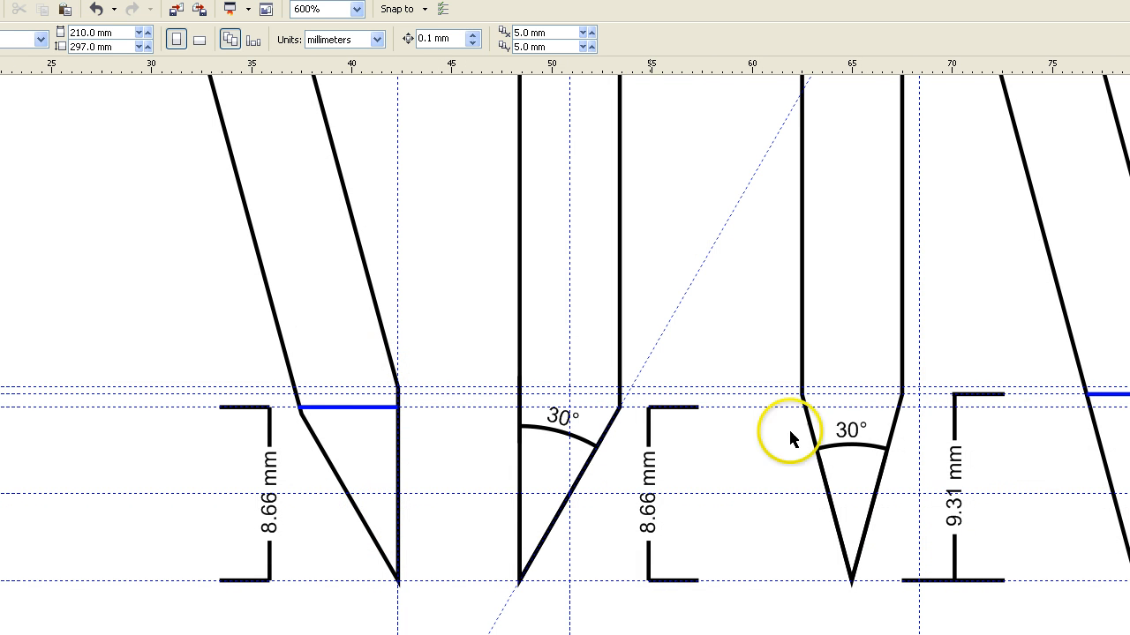
pyautogui.moveTo(402, 406)
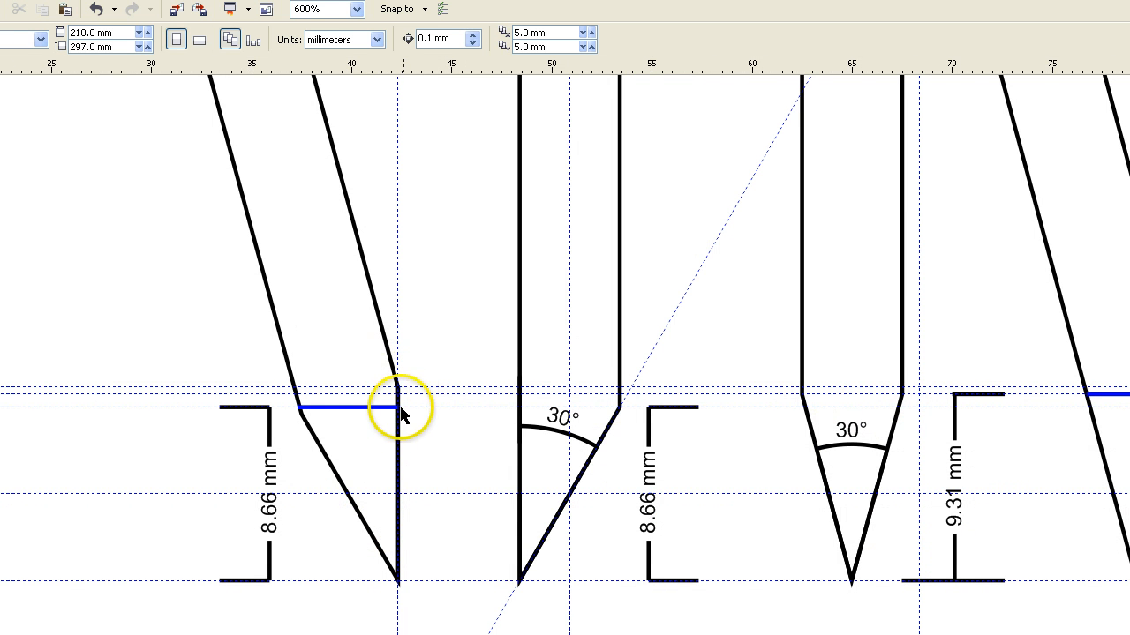
pyautogui.moveTo(409, 360)
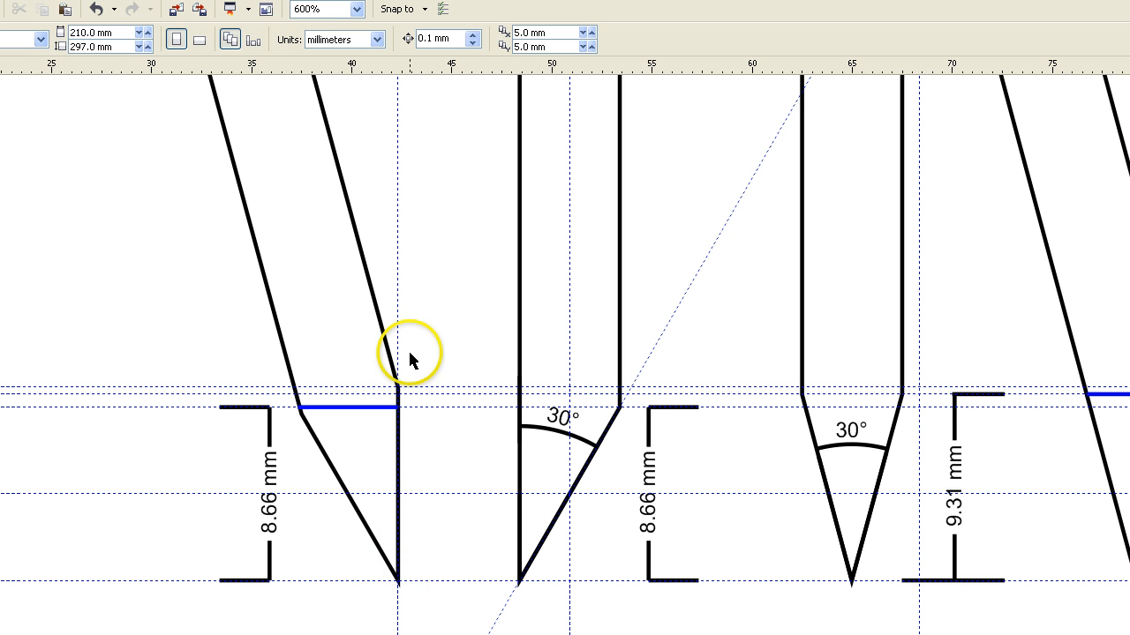
pyautogui.moveTo(420, 381)
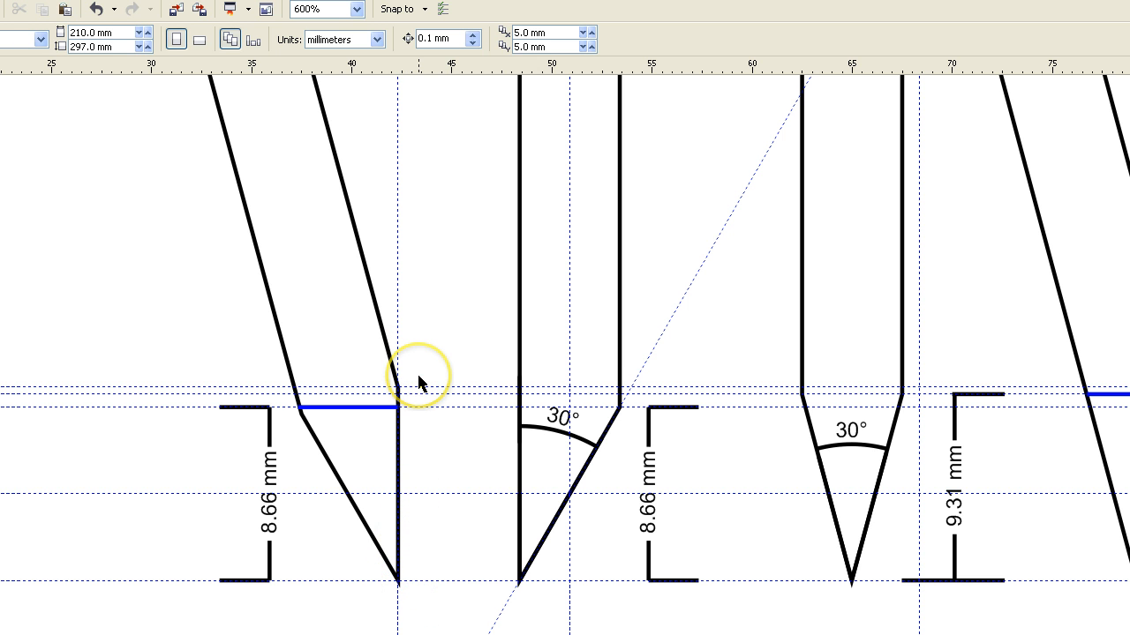
pyautogui.moveTo(395, 382)
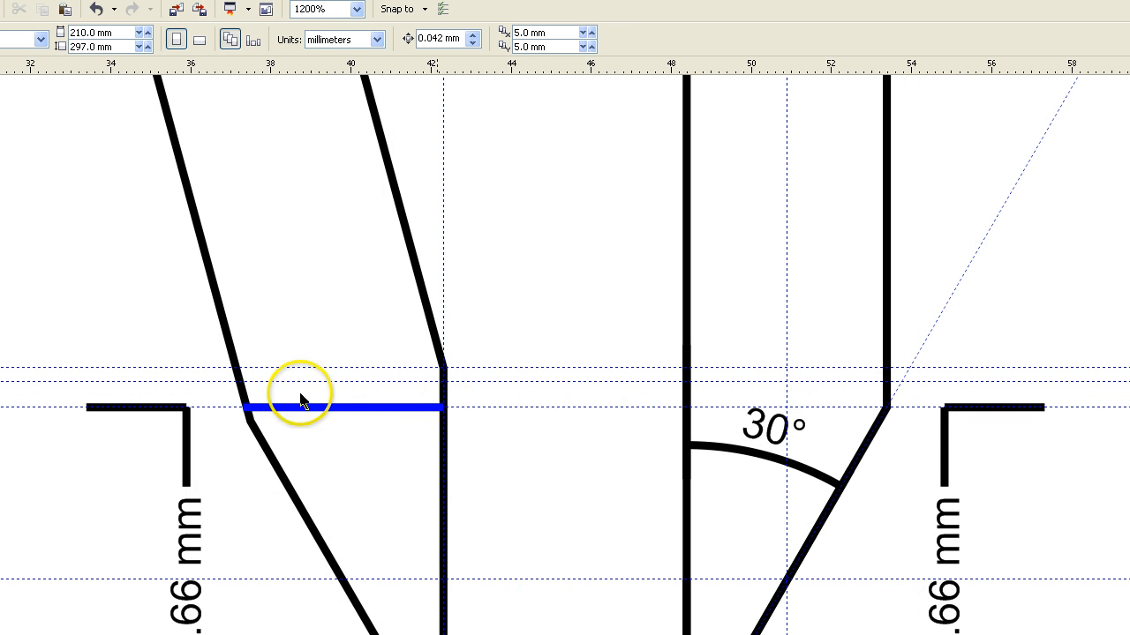
pyautogui.moveTo(304, 415)
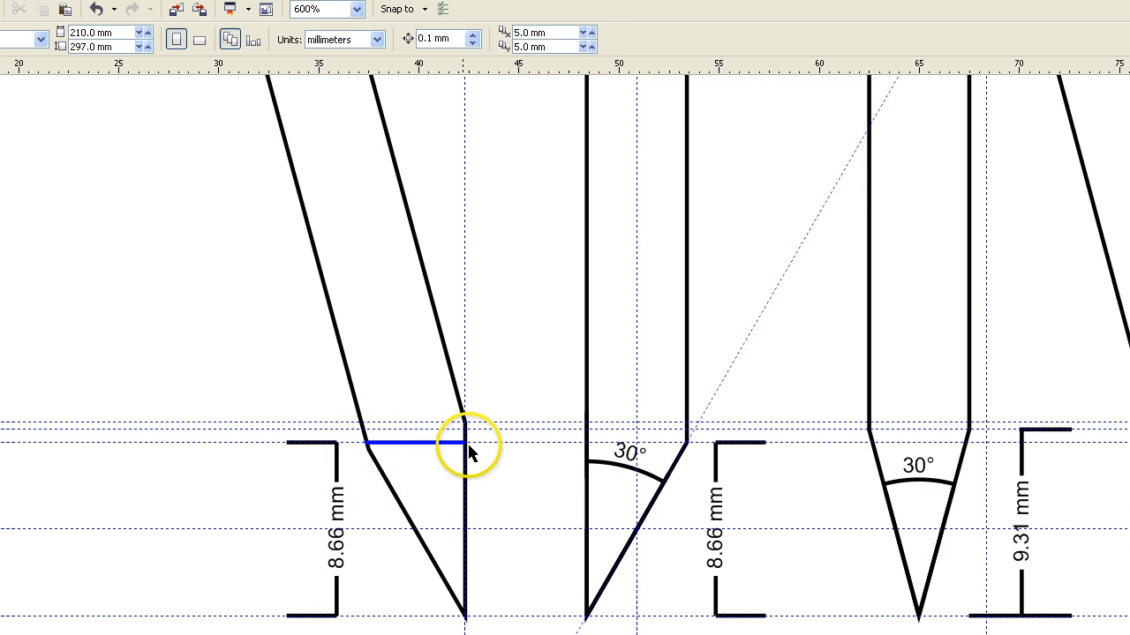
pyautogui.moveTo(332, 484)
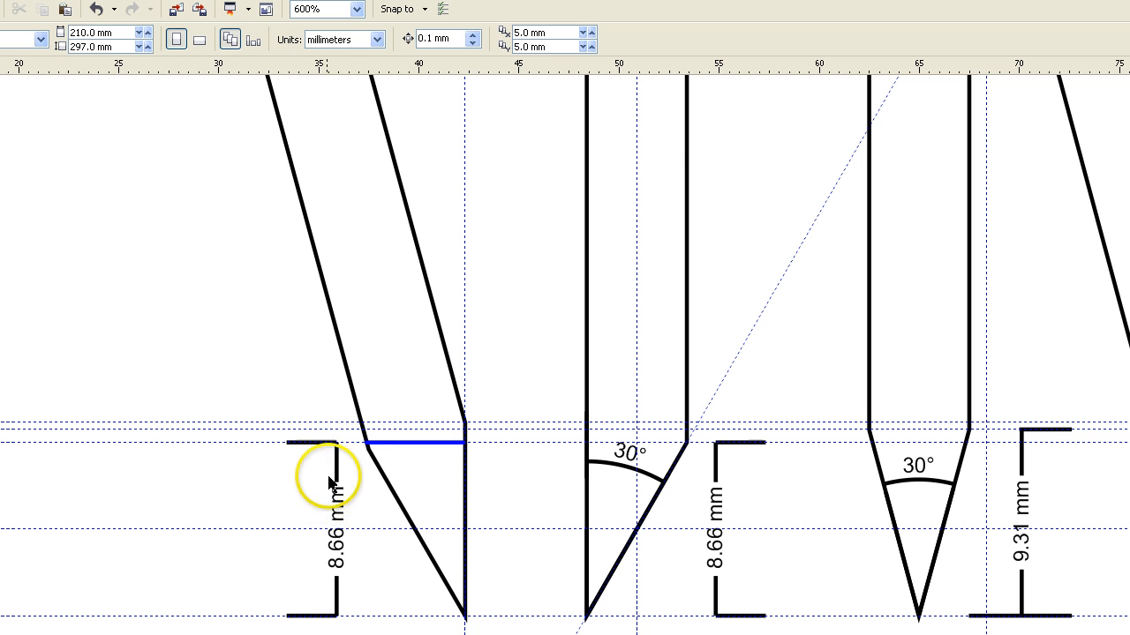
pyautogui.moveTo(785, 466)
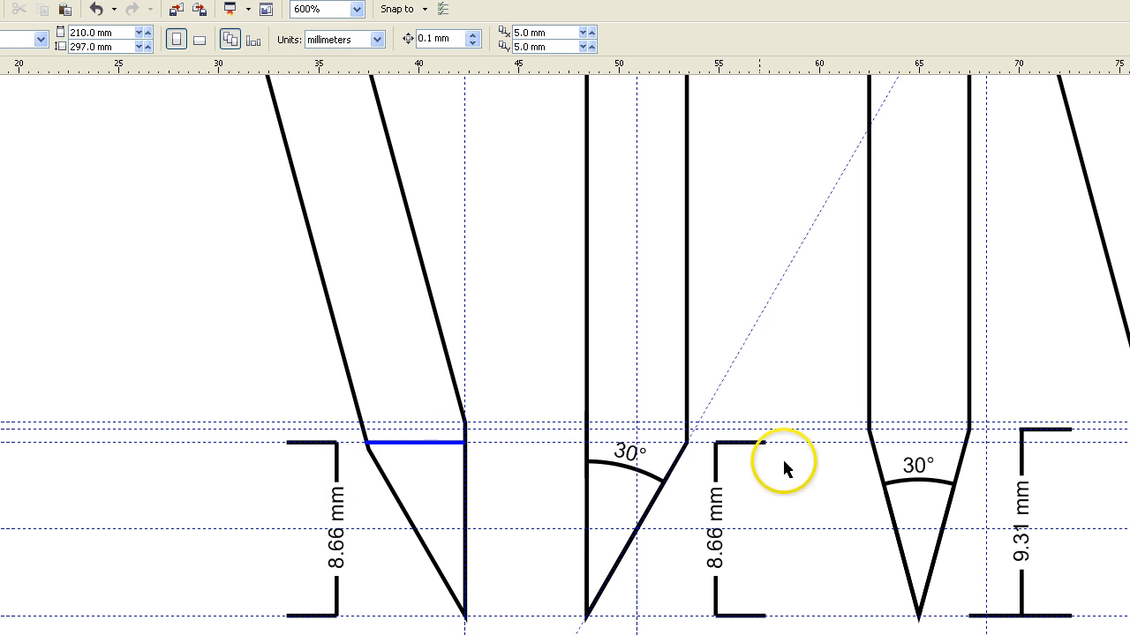
pyautogui.moveTo(628, 451)
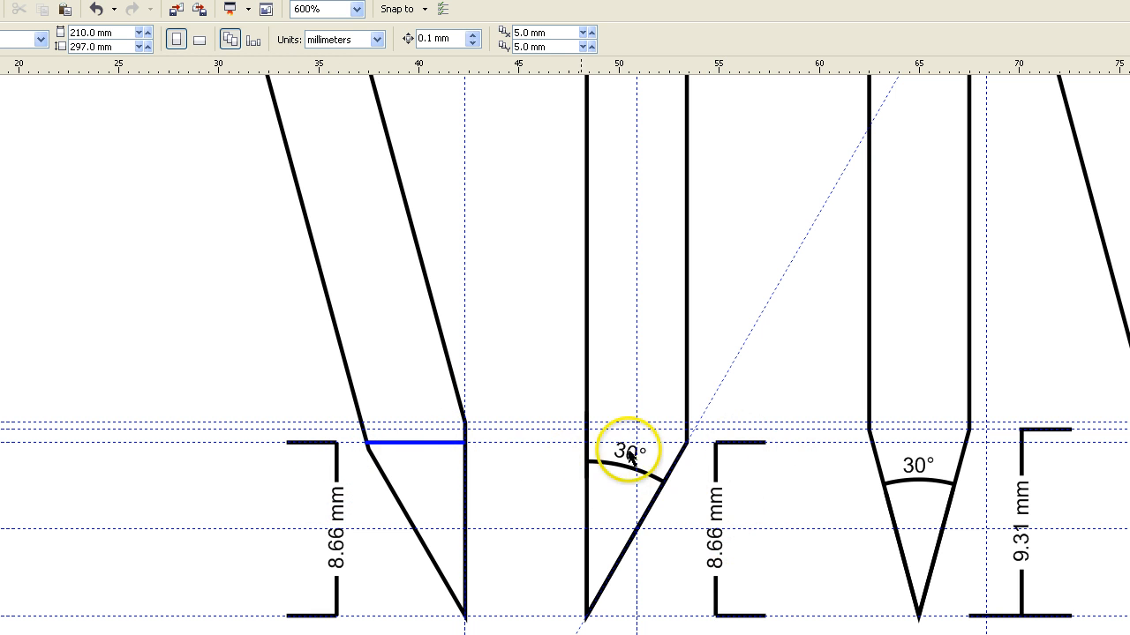
pyautogui.moveTo(674, 444)
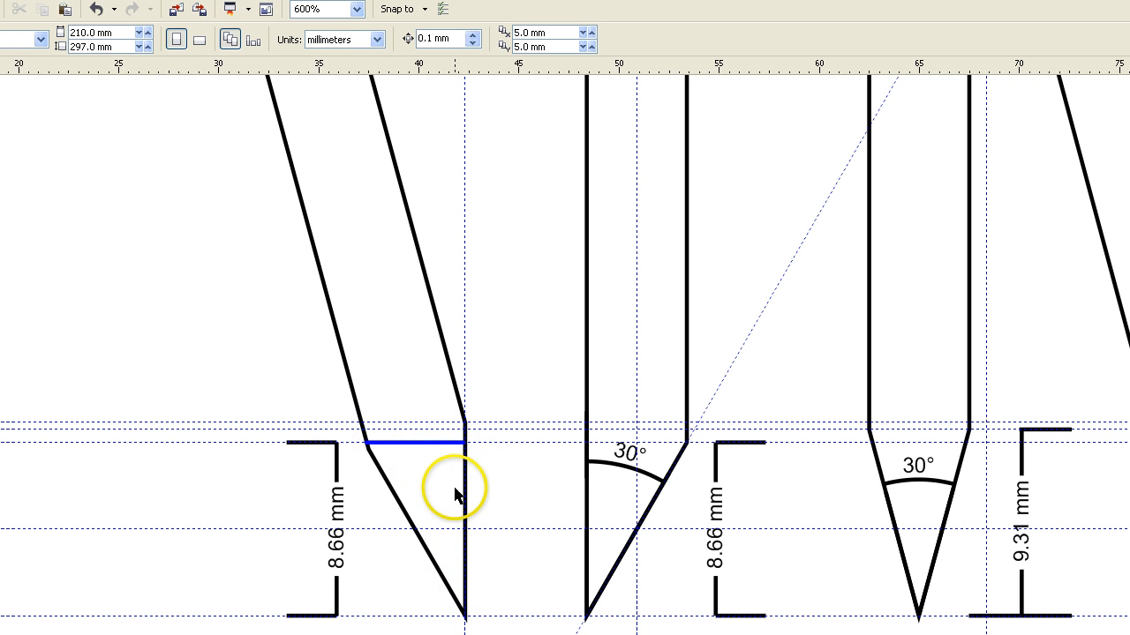
pyautogui.moveTo(440, 501)
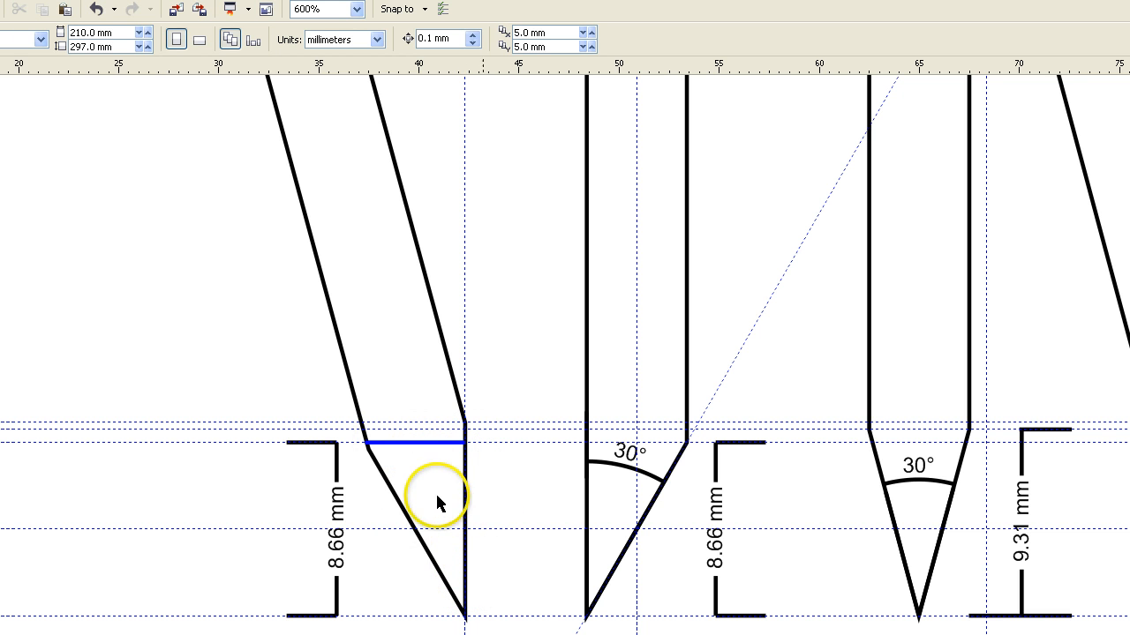
pyautogui.scroll(-3)
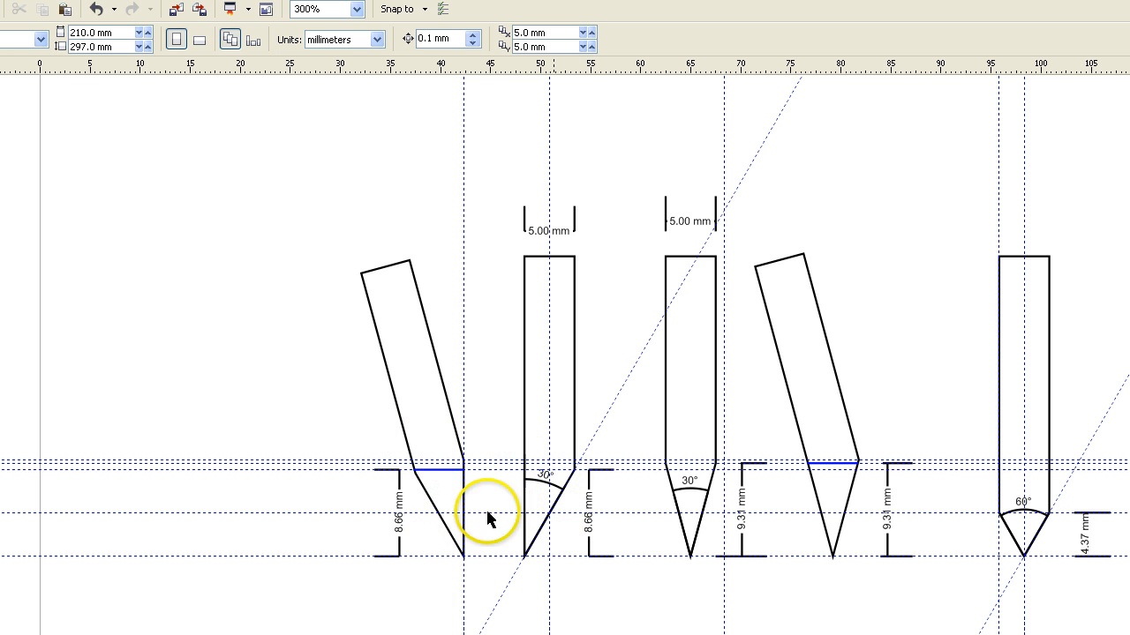
pyautogui.moveTo(357, 352)
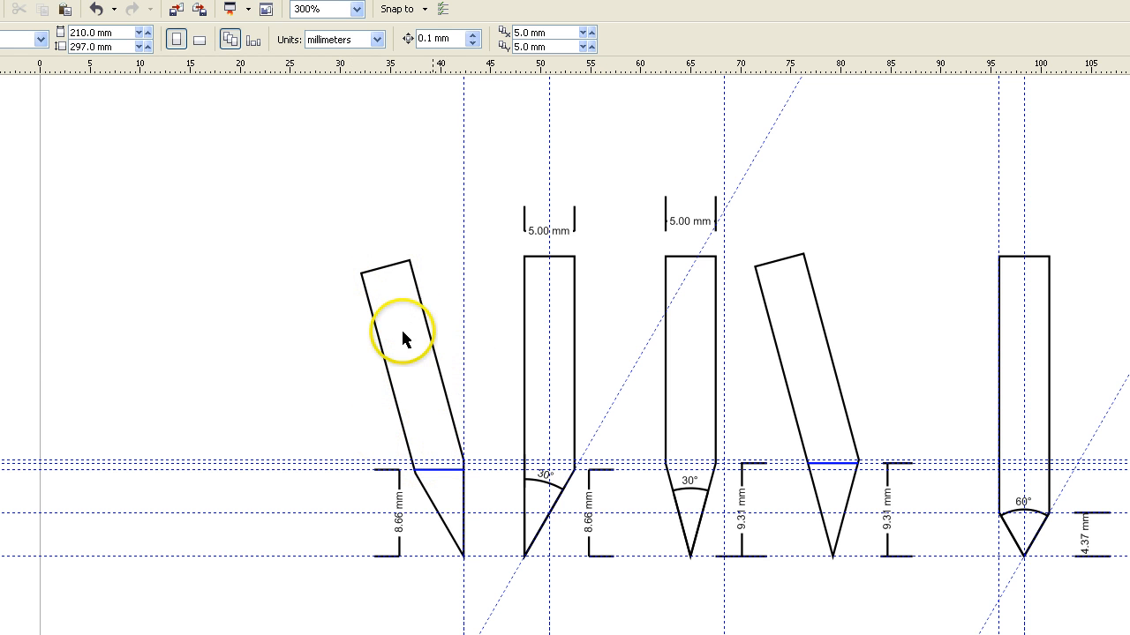
pyautogui.moveTo(568, 256)
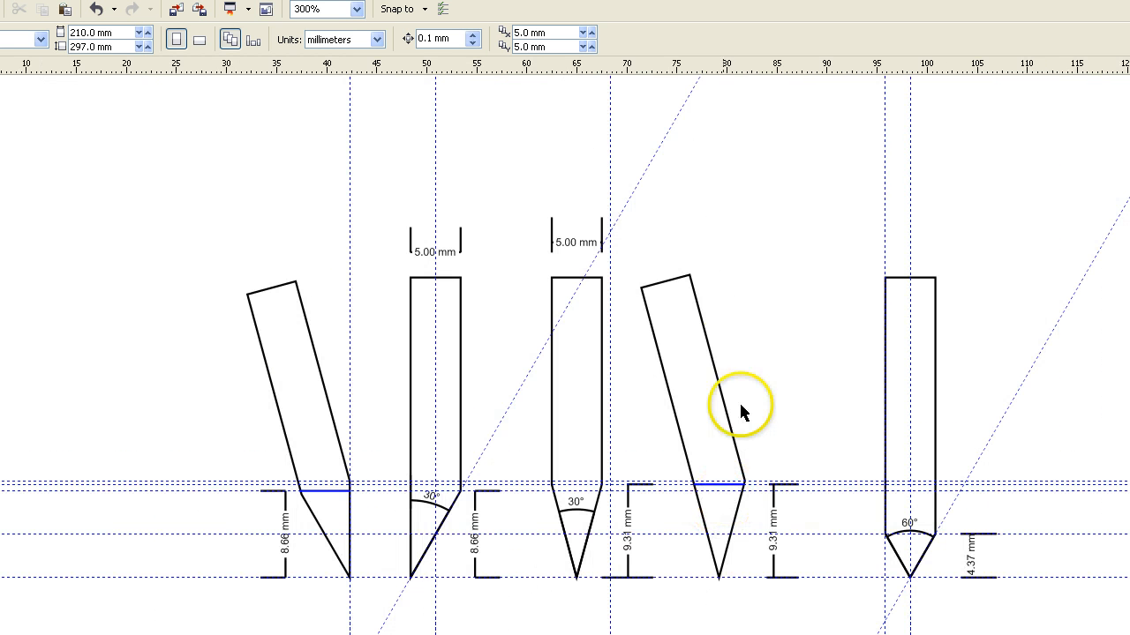
pyautogui.moveTo(720, 381)
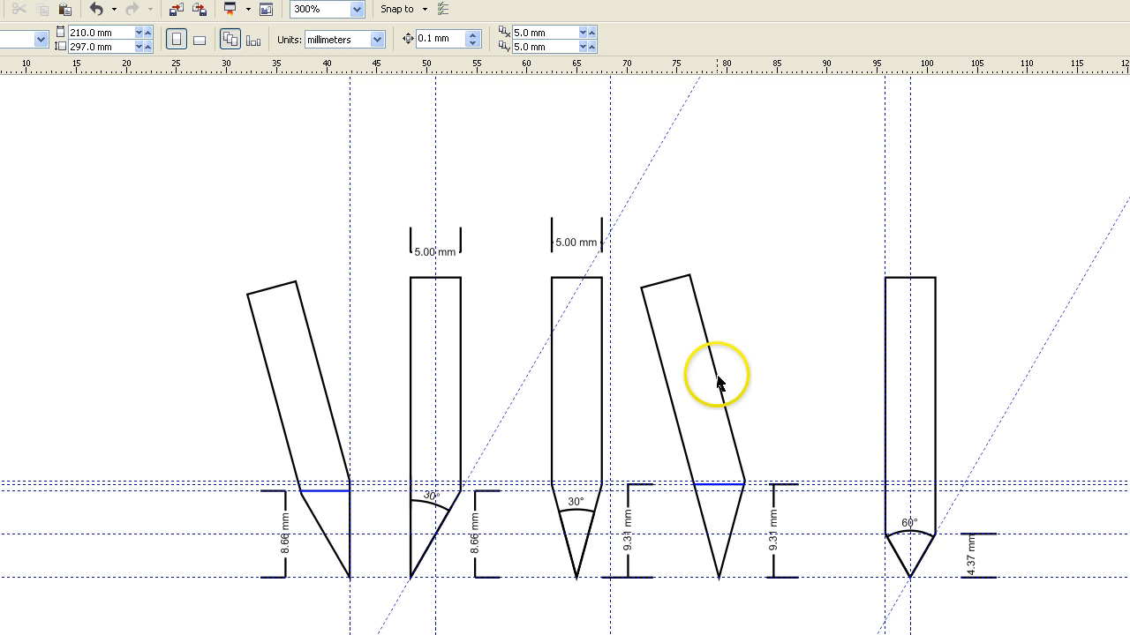
pyautogui.moveTo(715, 590)
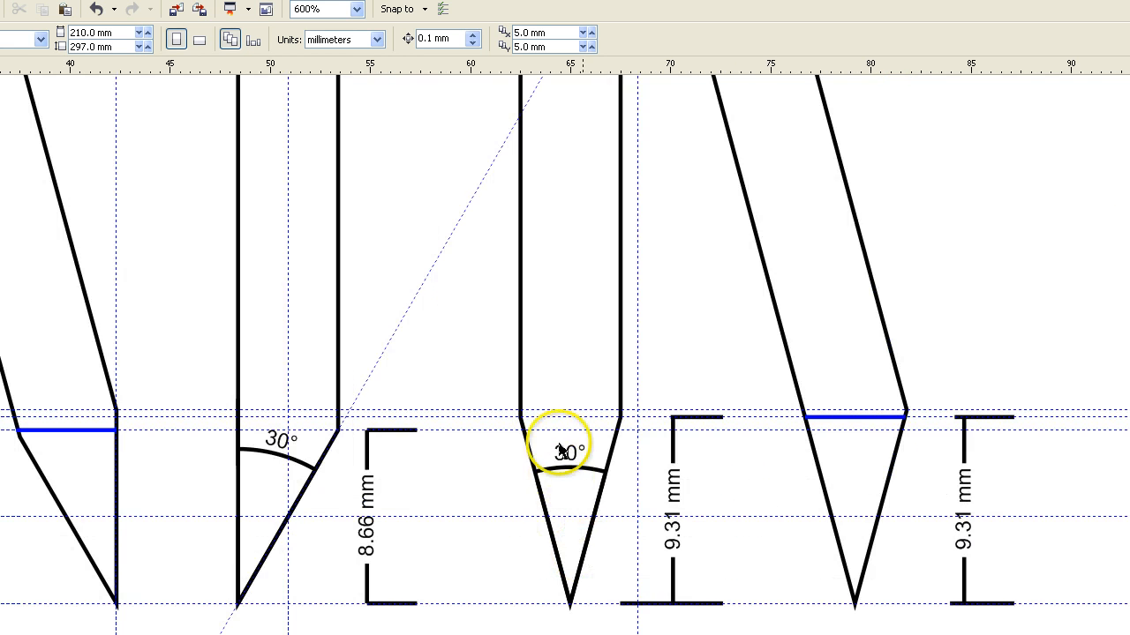
pyautogui.moveTo(548, 392)
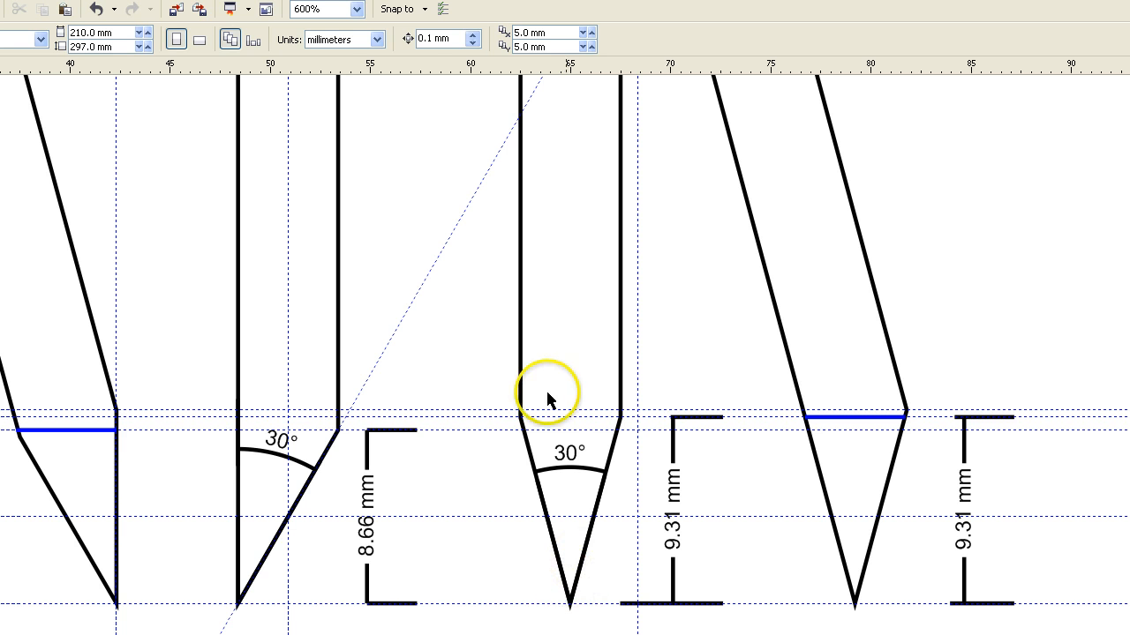
pyautogui.moveTo(574, 529)
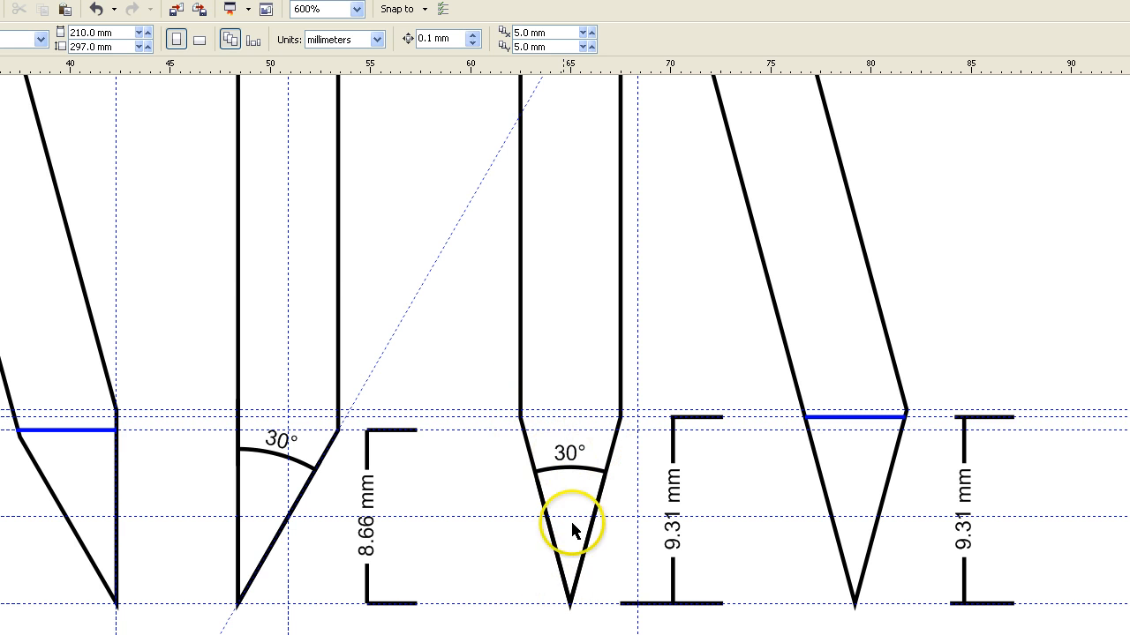
pyautogui.scroll(-3)
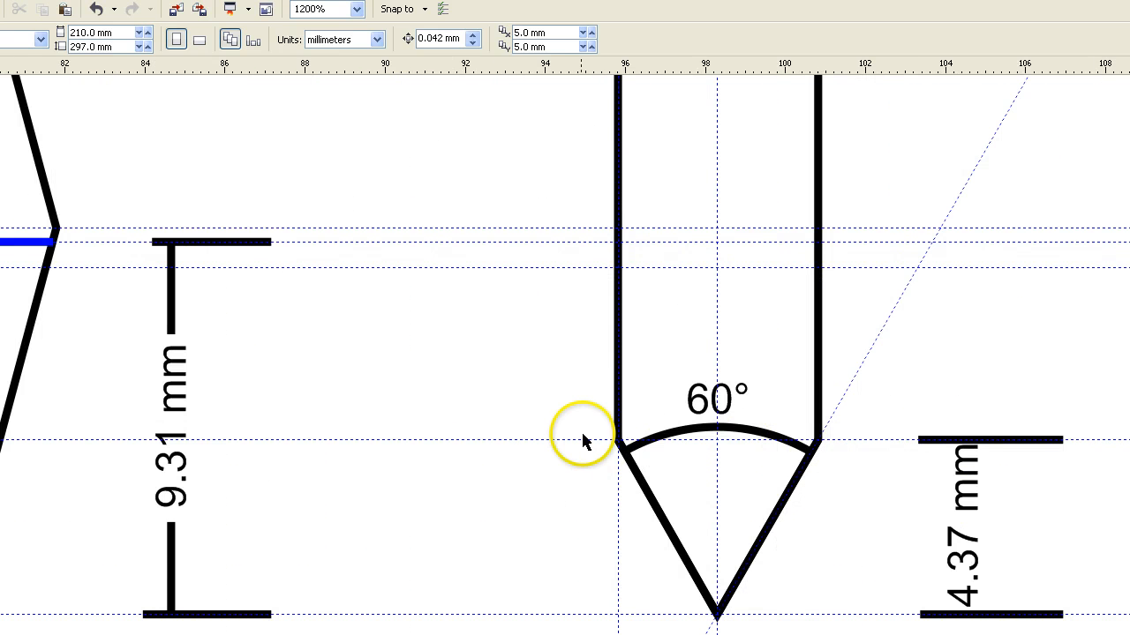
pyautogui.scroll(-3)
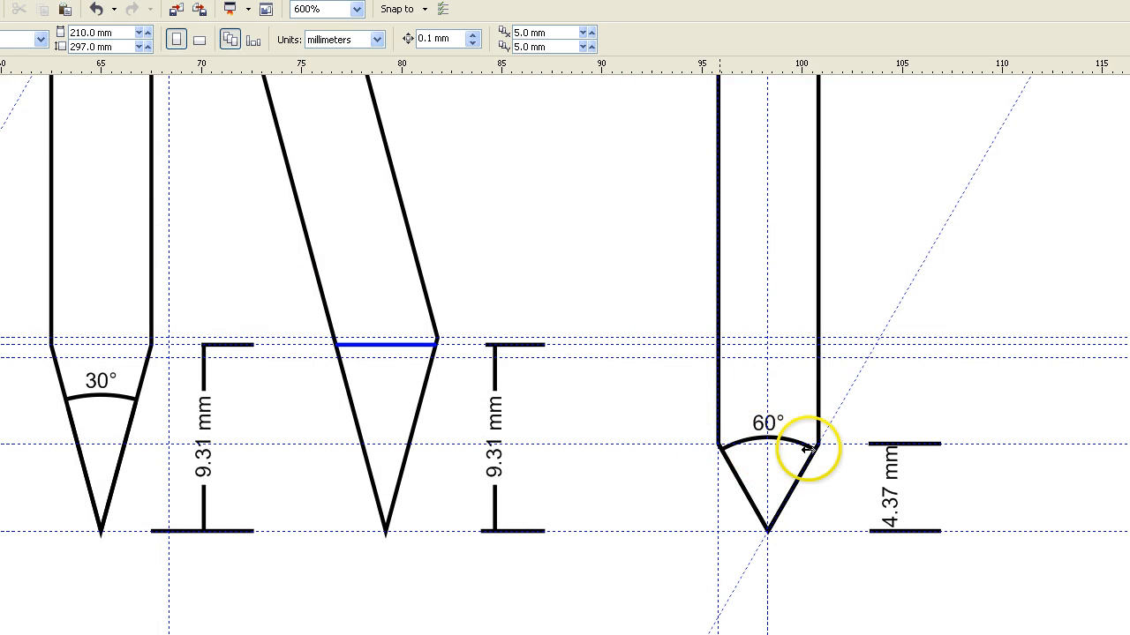
pyautogui.moveTo(812, 455)
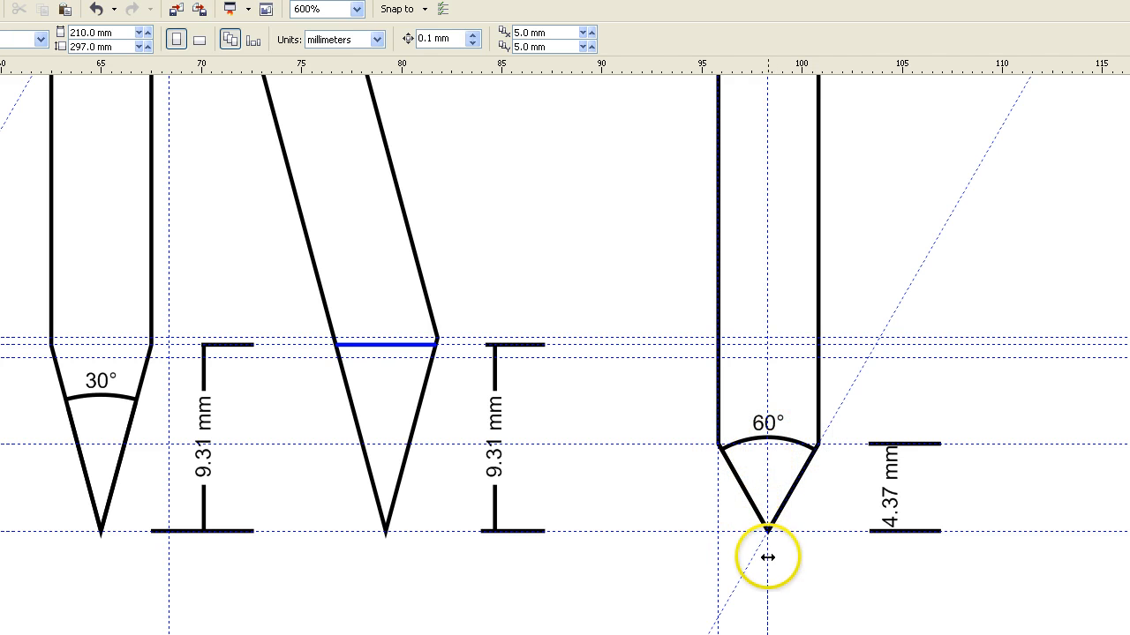
pyautogui.moveTo(768, 556); pyautogui.dragTo(768, 491)
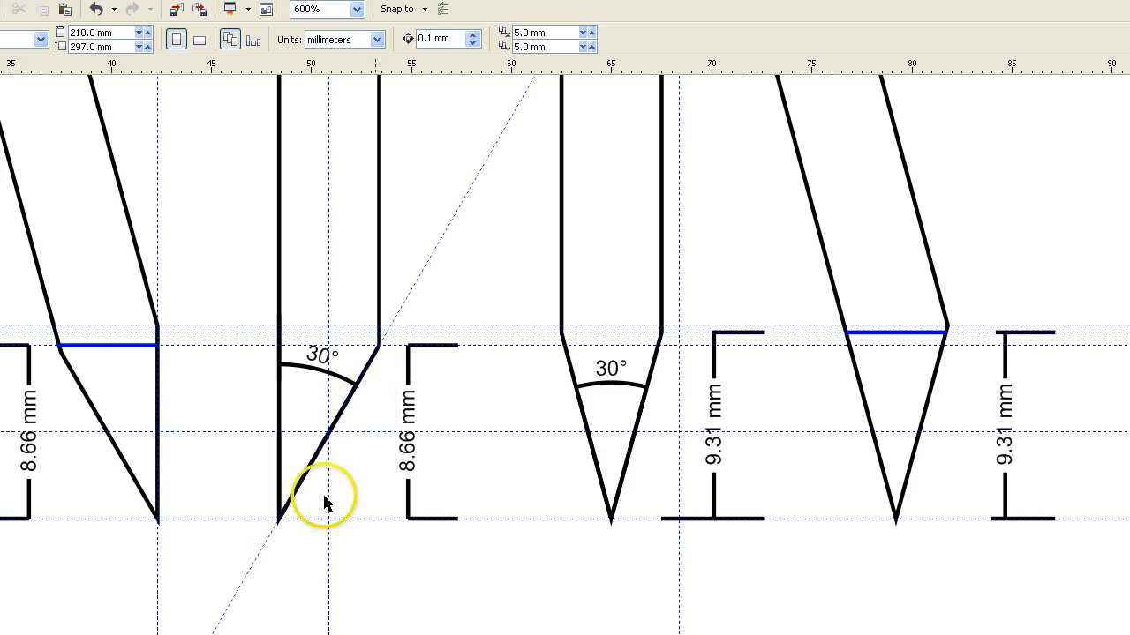
pyautogui.moveTo(221, 516)
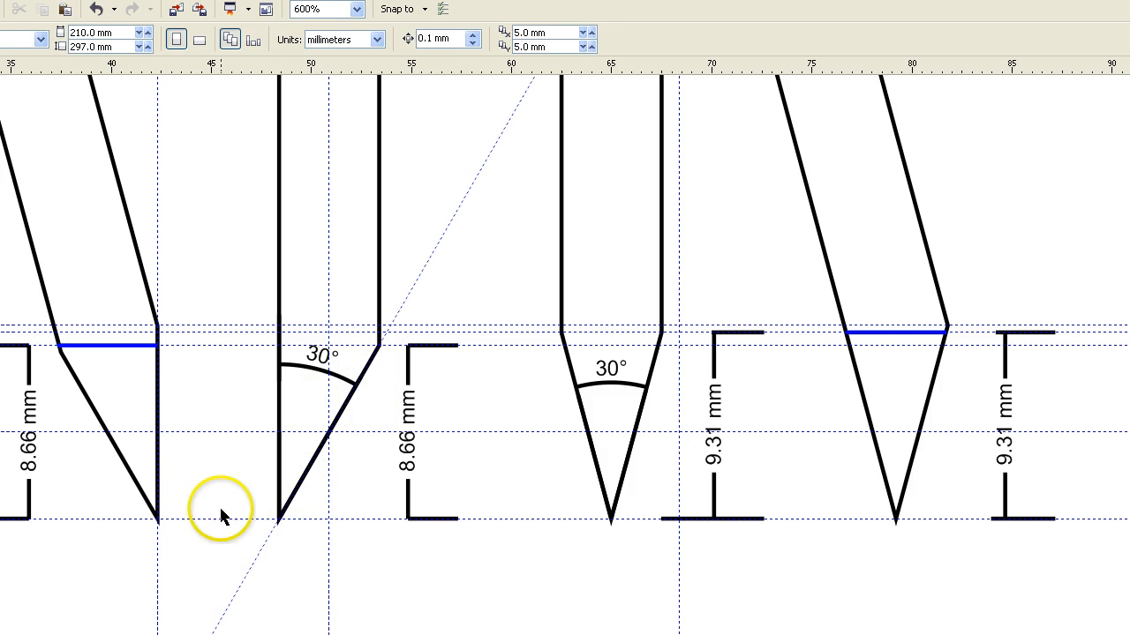
pyautogui.moveTo(258, 551)
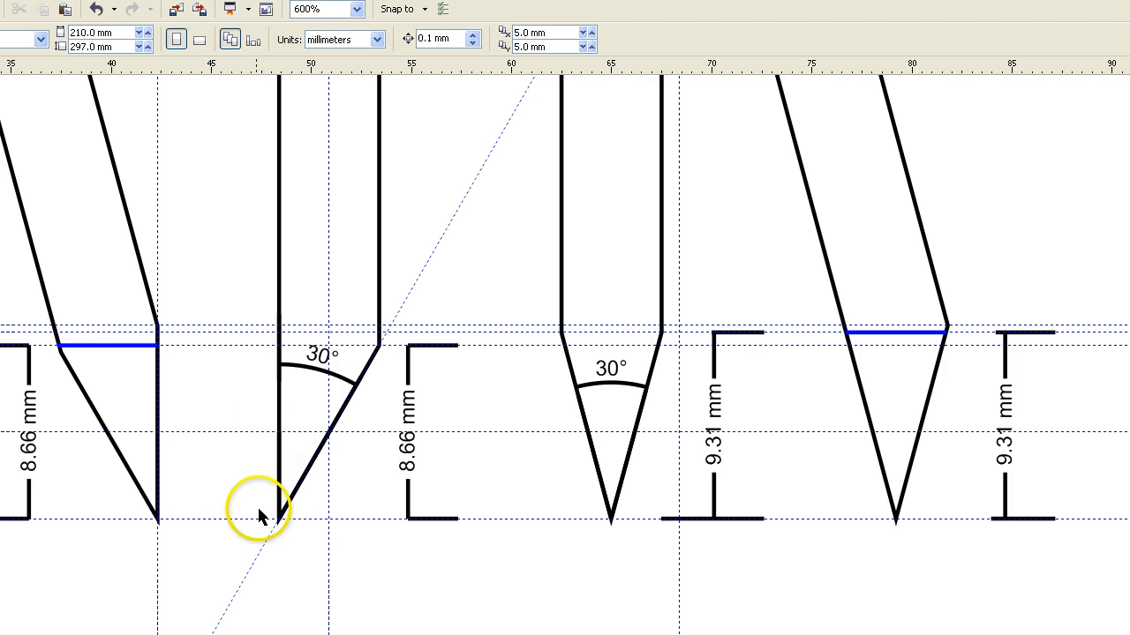
pyautogui.hscroll(3)
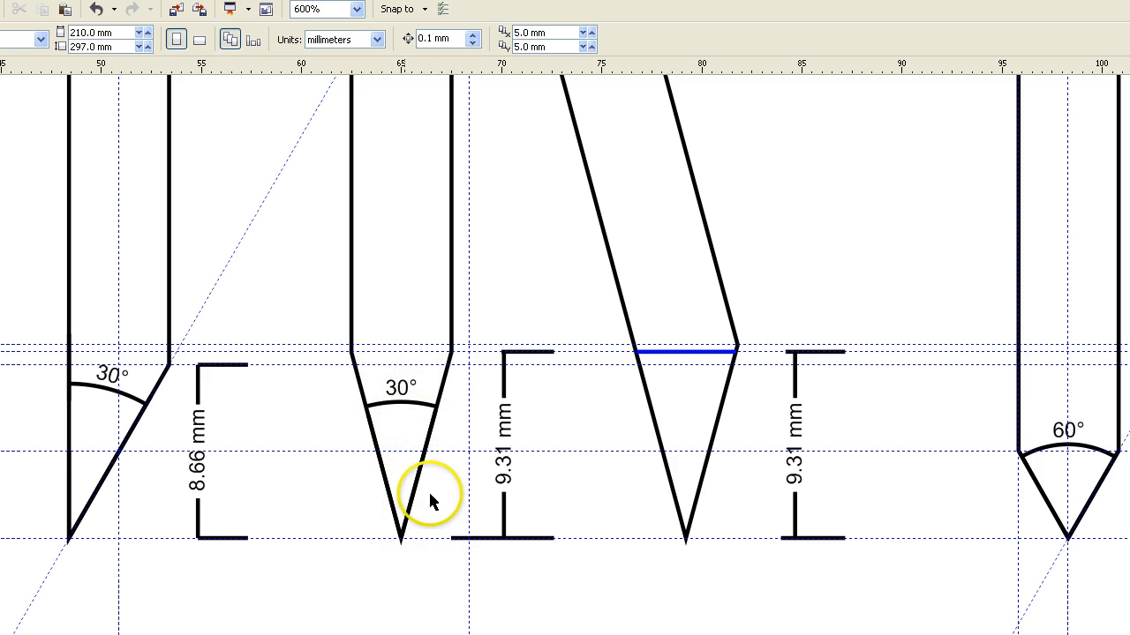
pyautogui.click(357, 9)
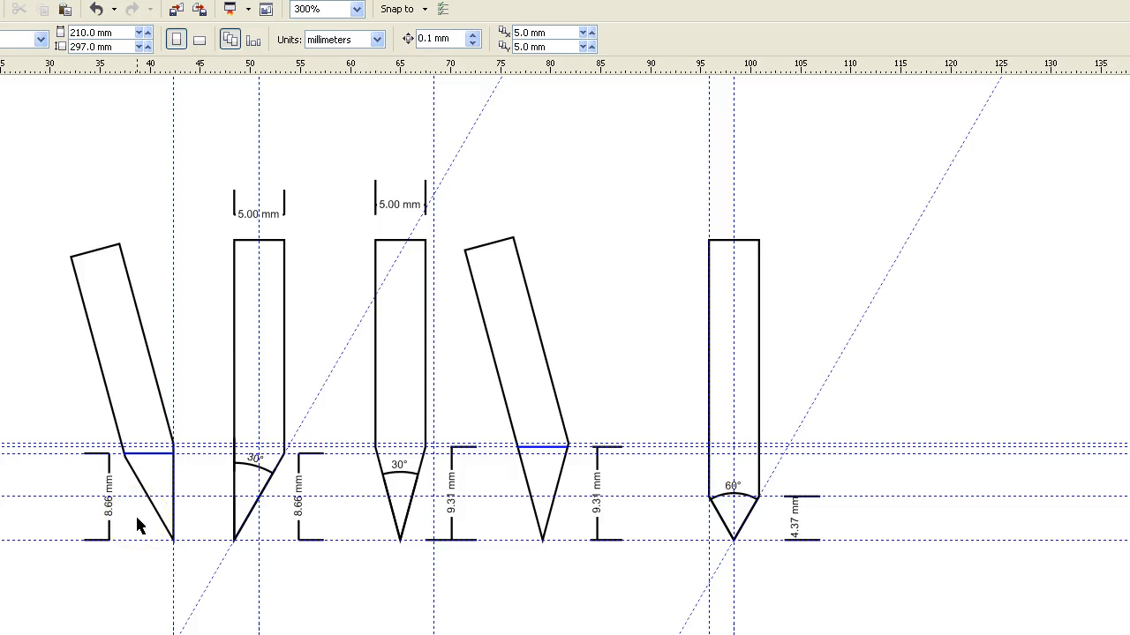
pyautogui.moveTo(549, 496)
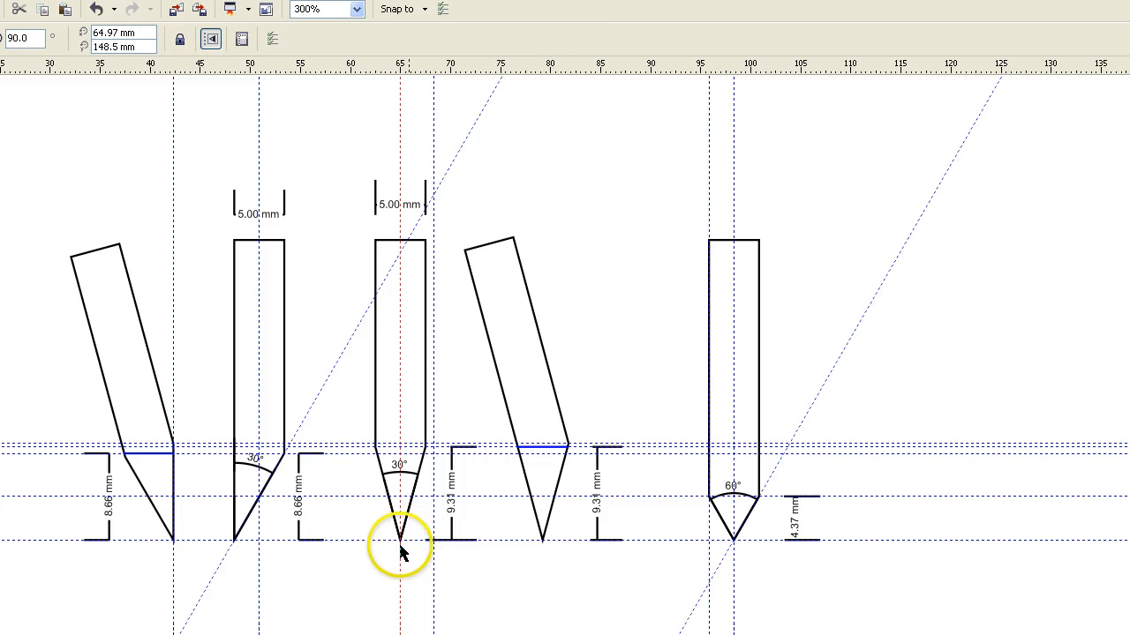
pyautogui.moveTo(408, 543)
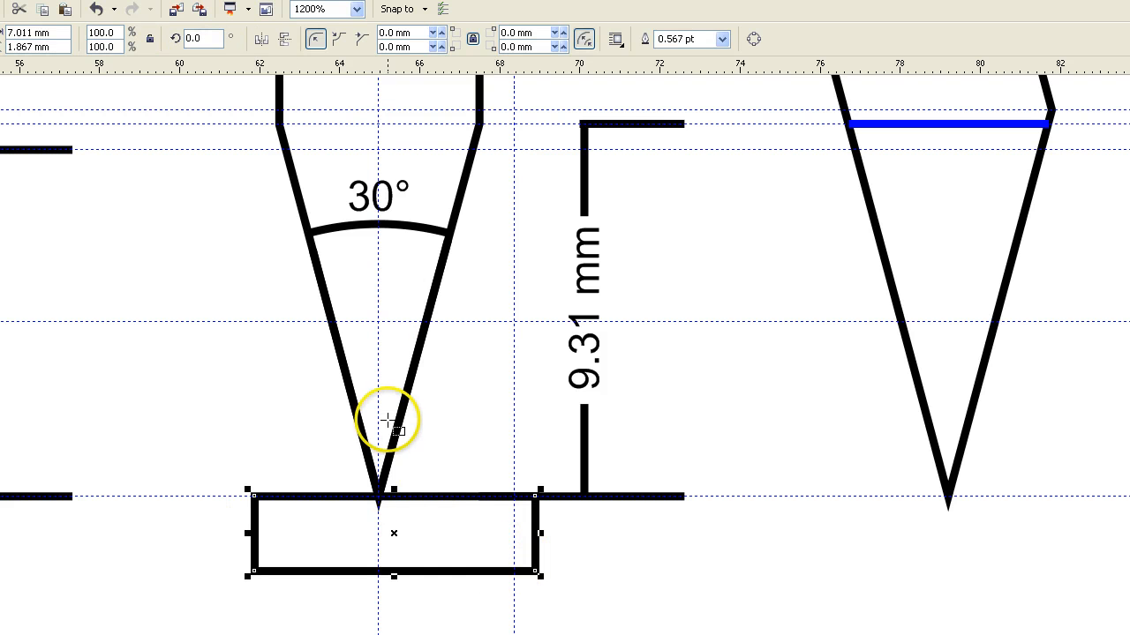
pyautogui.moveTo(372, 302)
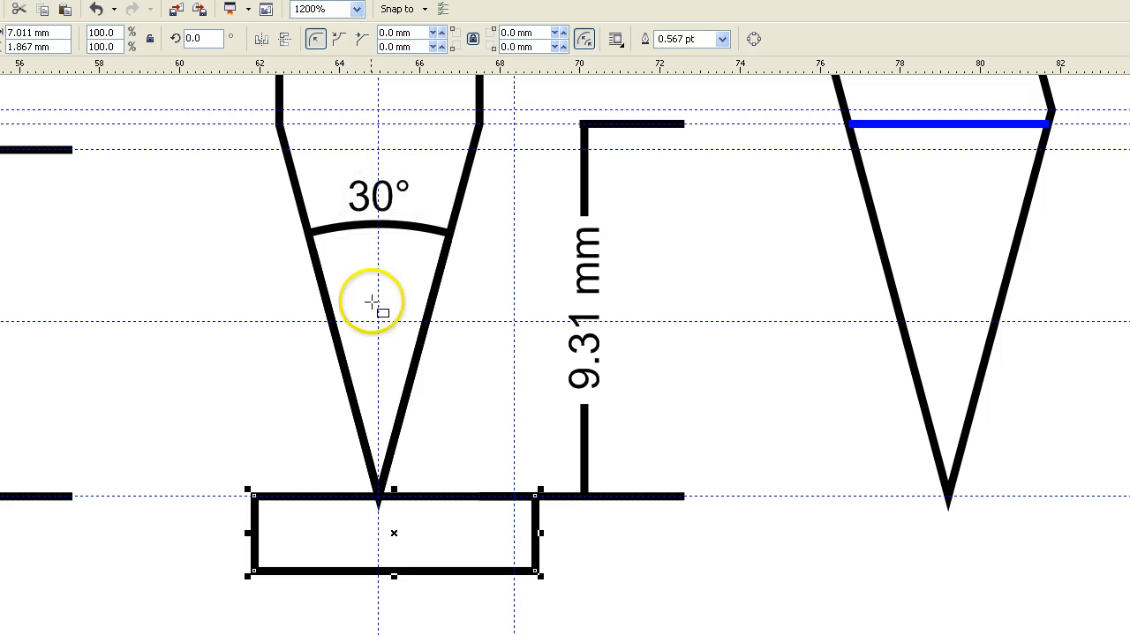
pyautogui.moveTo(381, 369)
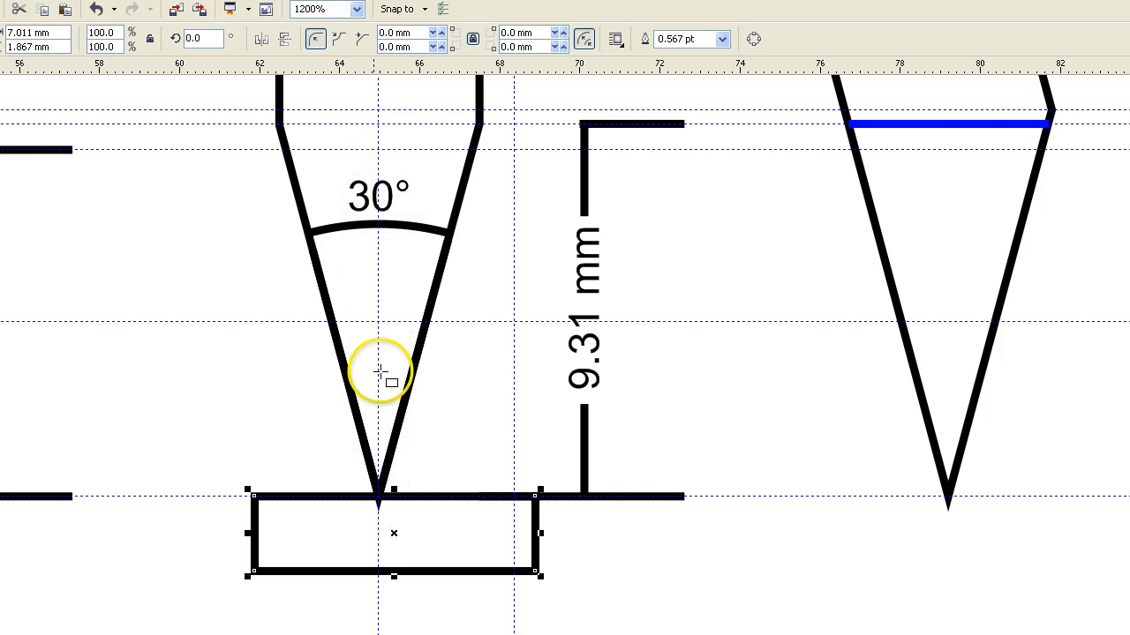
pyautogui.moveTo(496, 413)
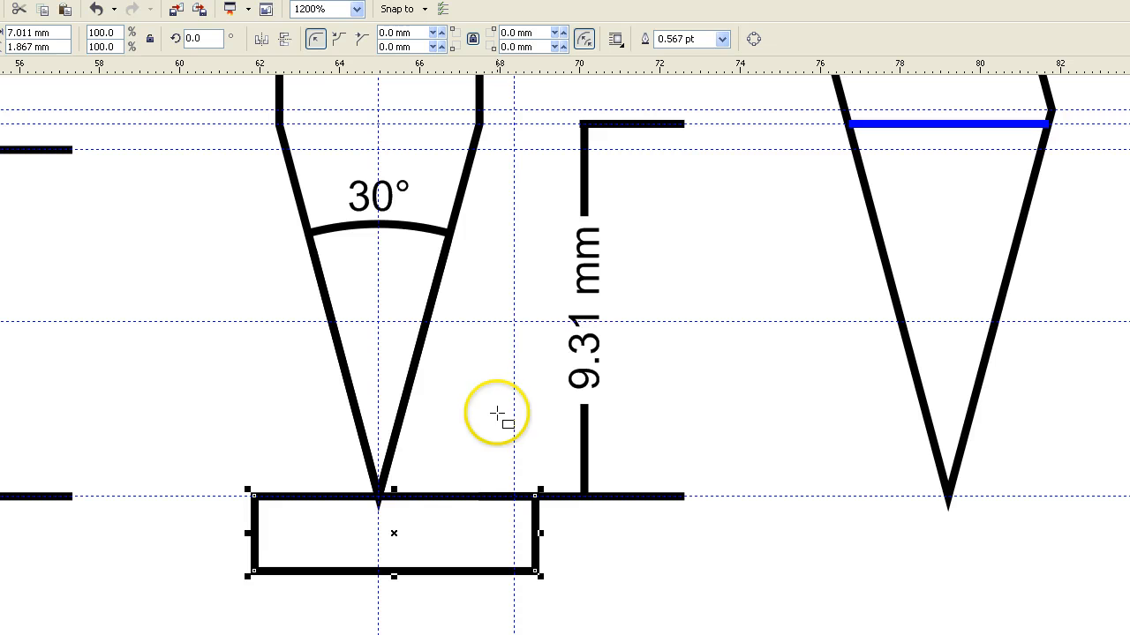
pyautogui.moveTo(452, 514)
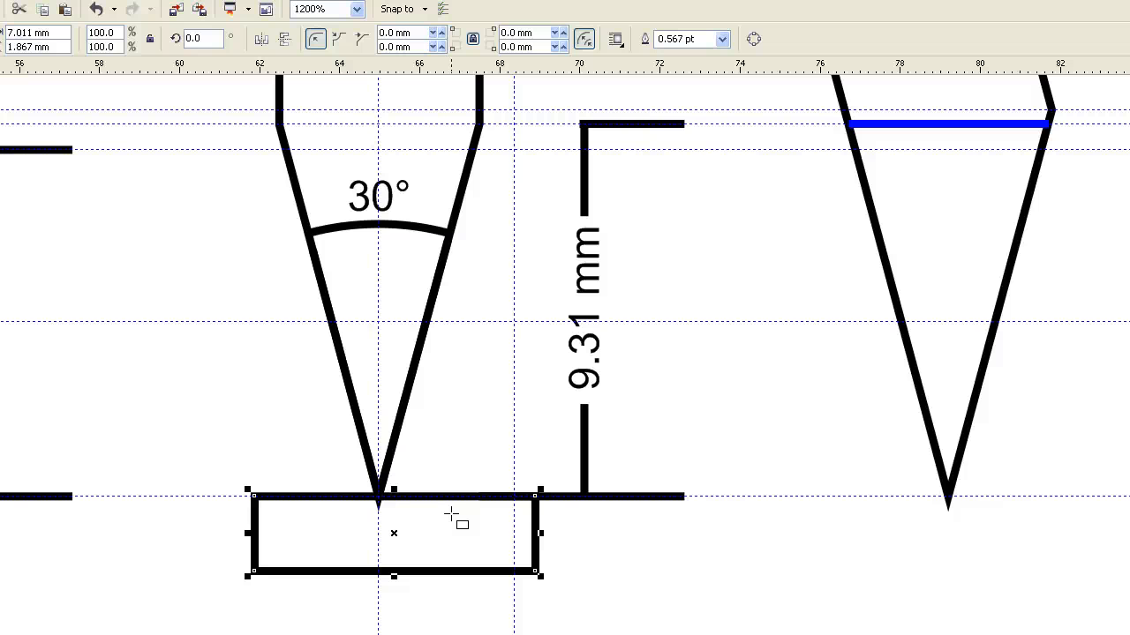
pyautogui.moveTo(394, 510)
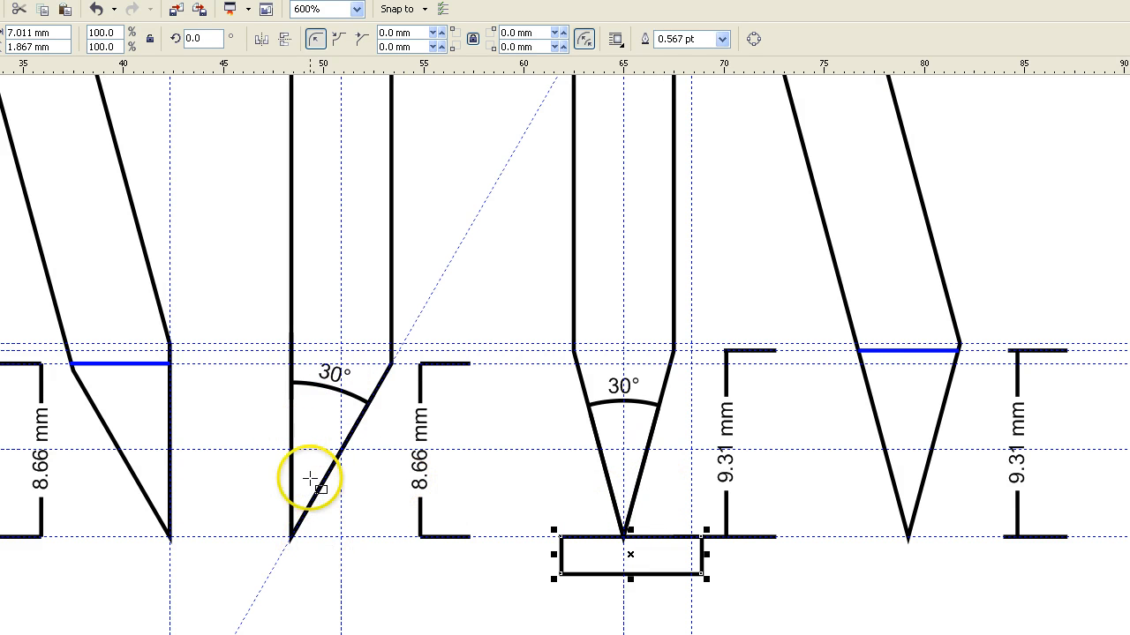
pyautogui.moveTo(291, 526)
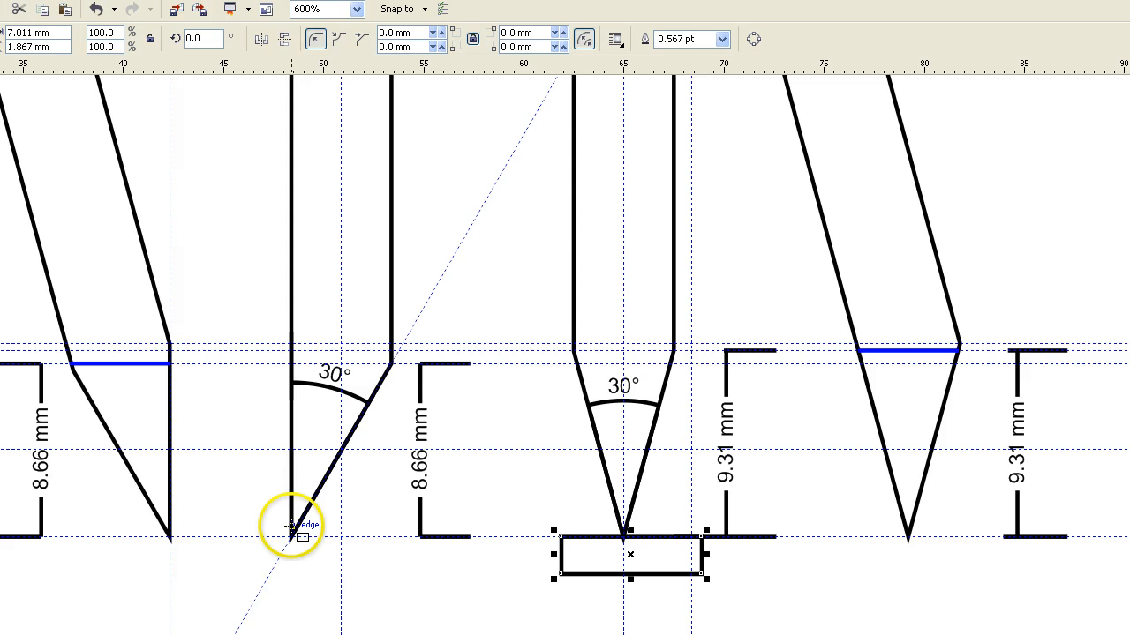
pyautogui.moveTo(303, 574)
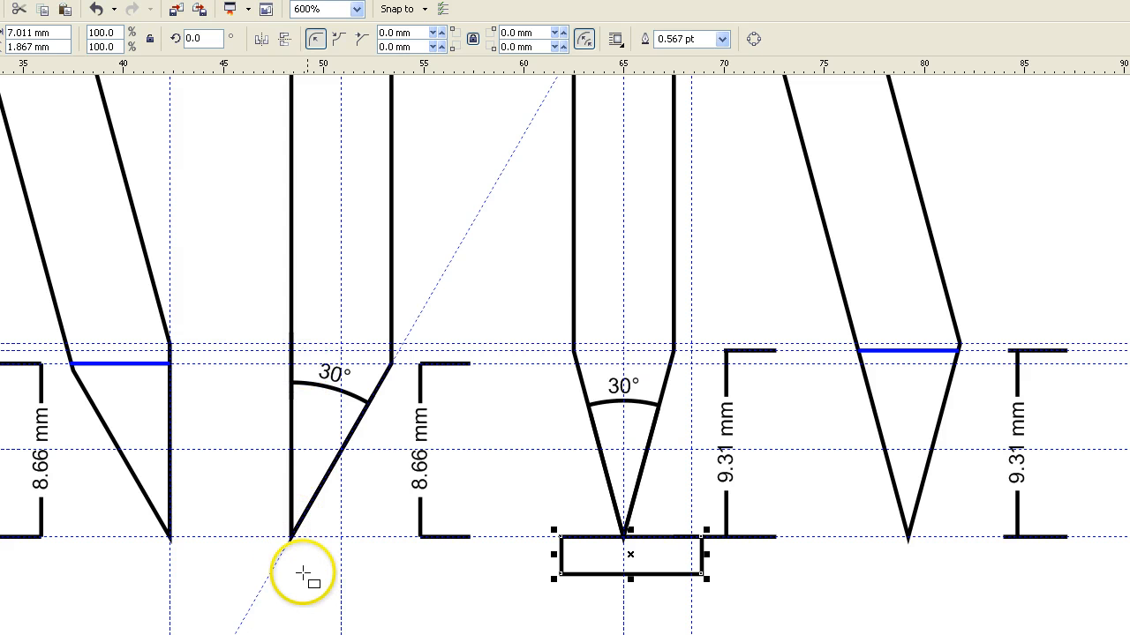
pyautogui.moveTo(291, 519)
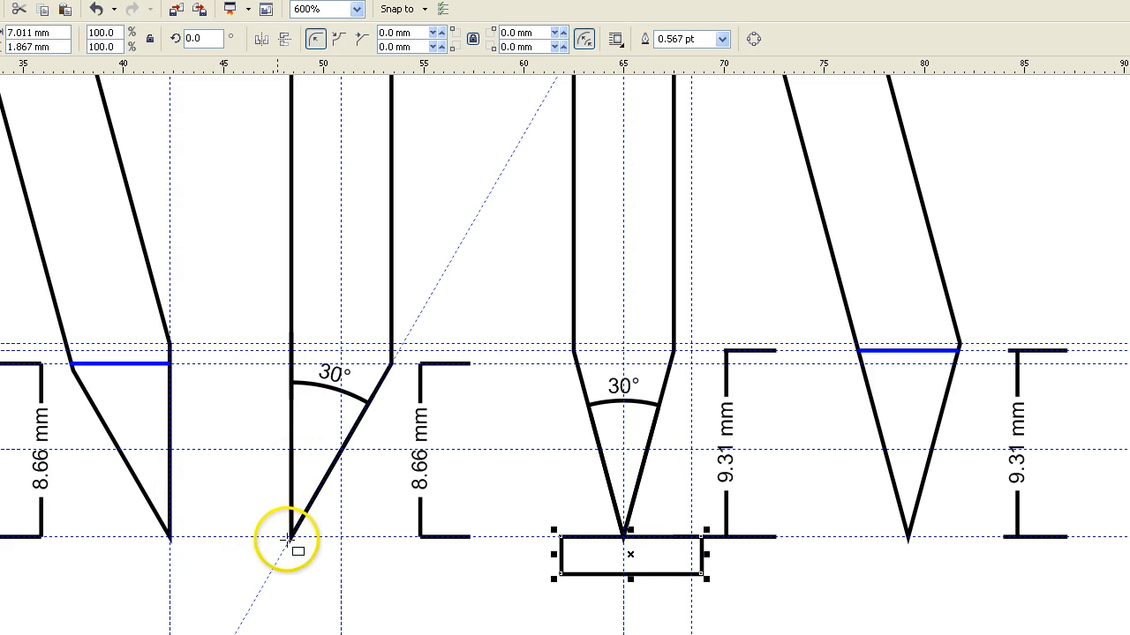
pyautogui.moveTo(332, 486)
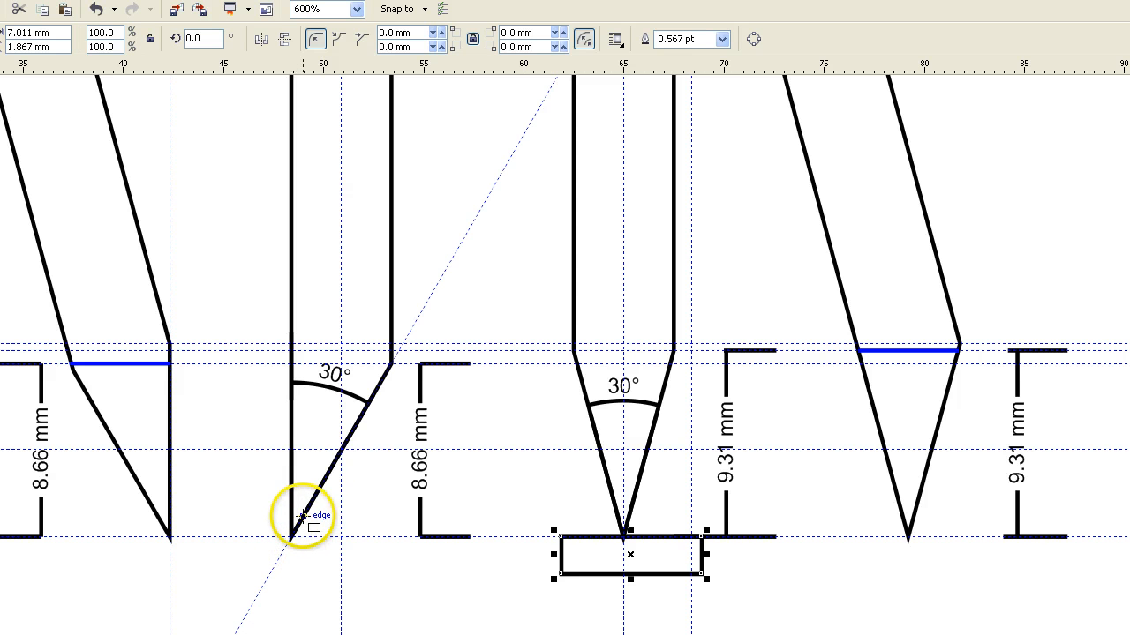
pyautogui.moveTo(344, 480)
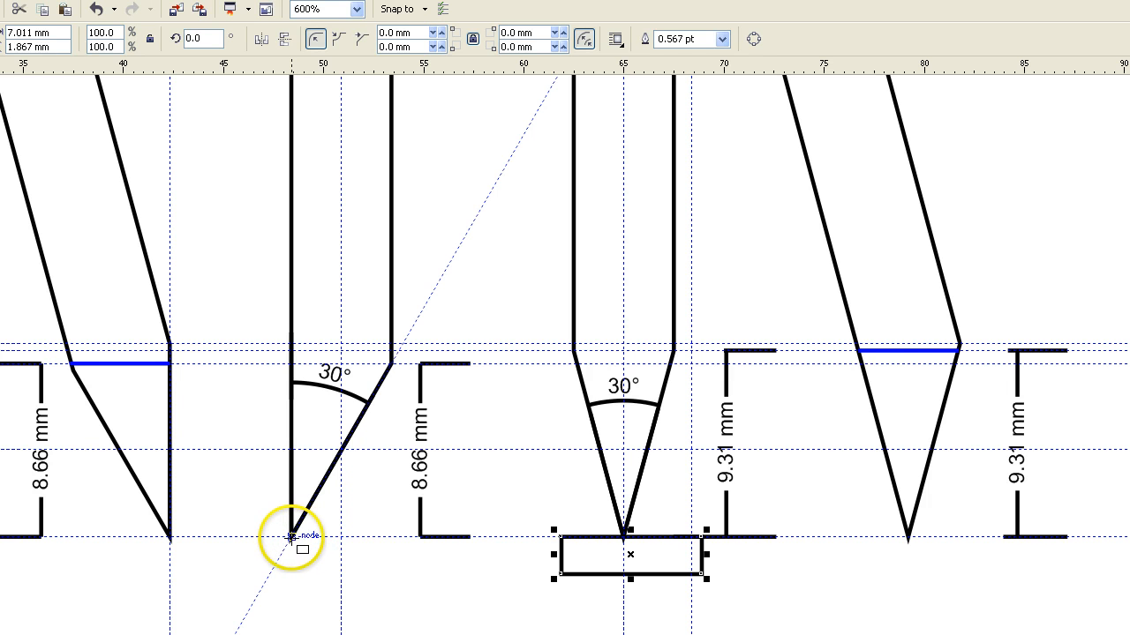
pyautogui.moveTo(258, 512)
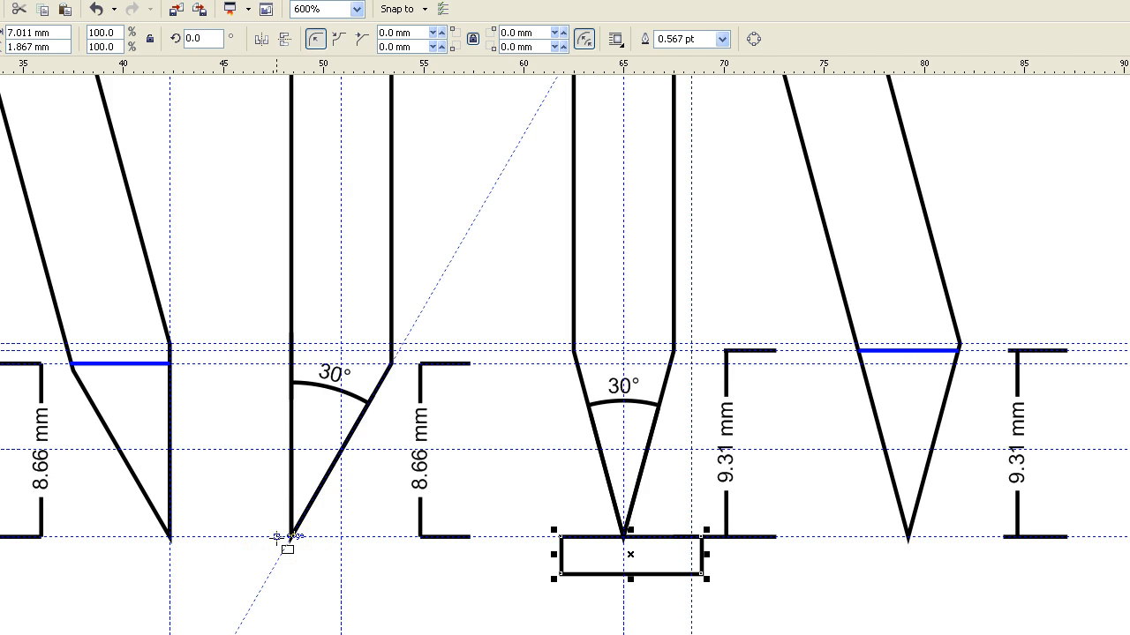
pyautogui.moveTo(297, 561)
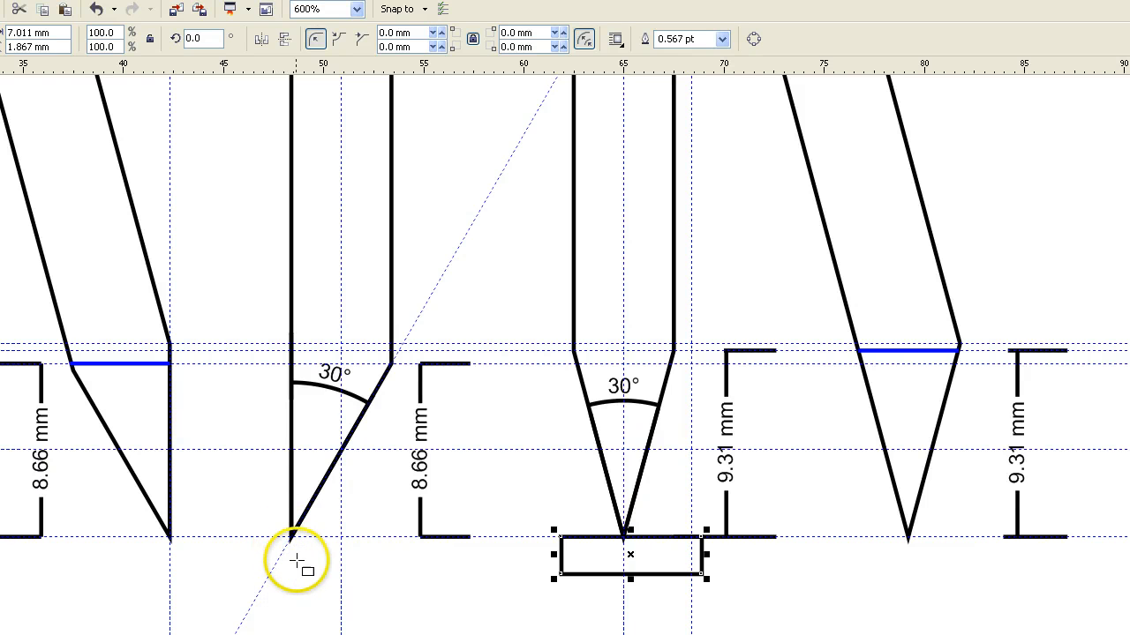
pyautogui.moveTo(297, 528)
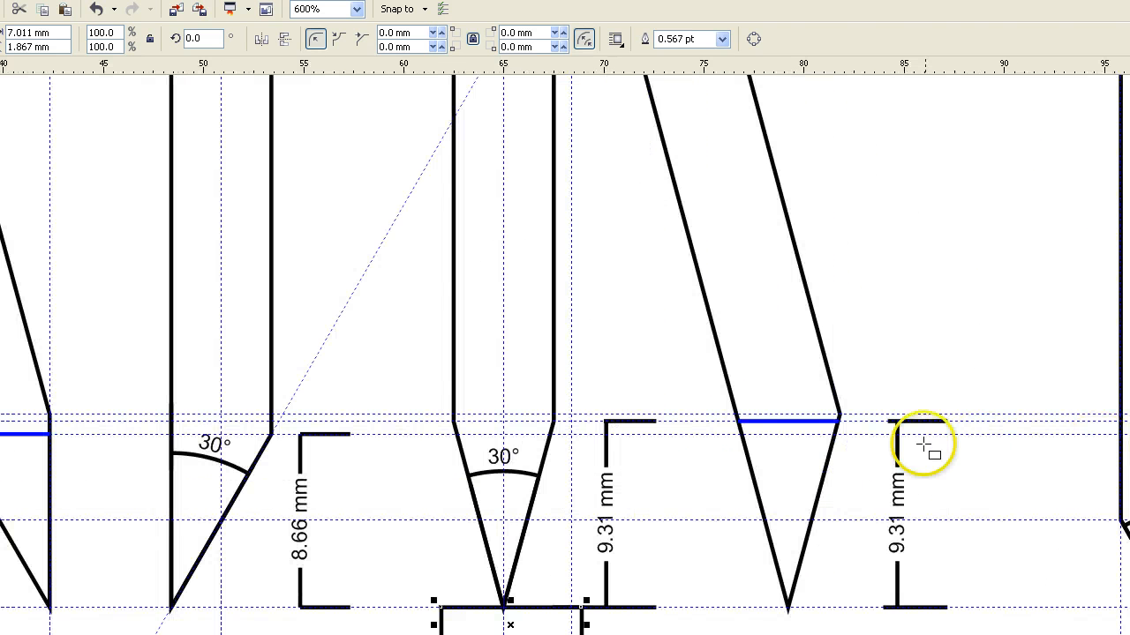
pyautogui.moveTo(830, 538)
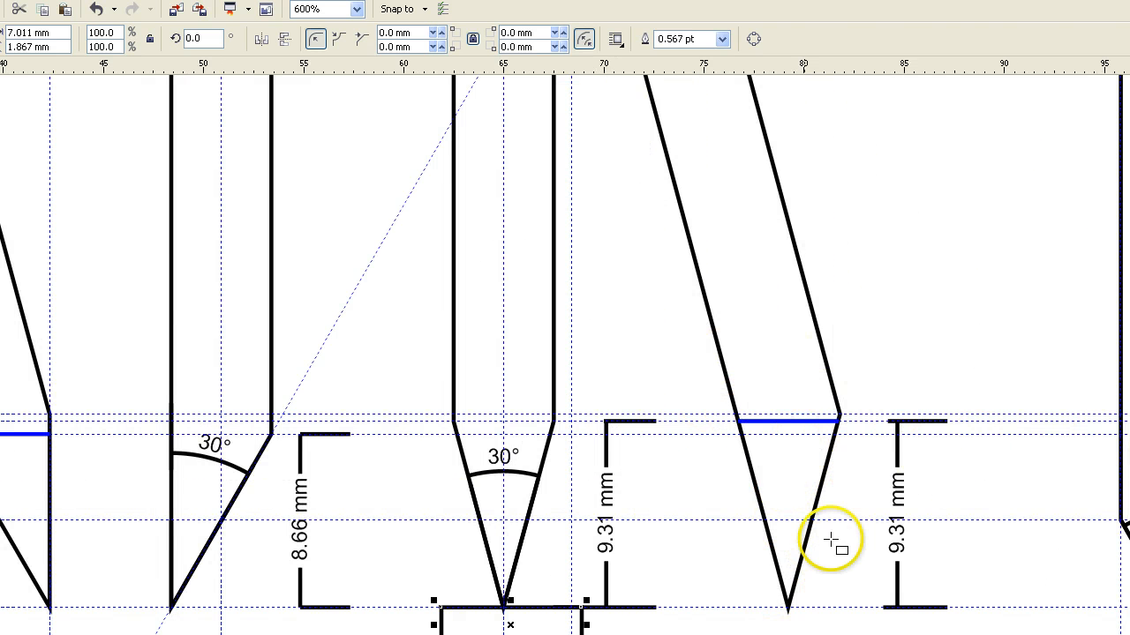
pyautogui.moveTo(480, 533)
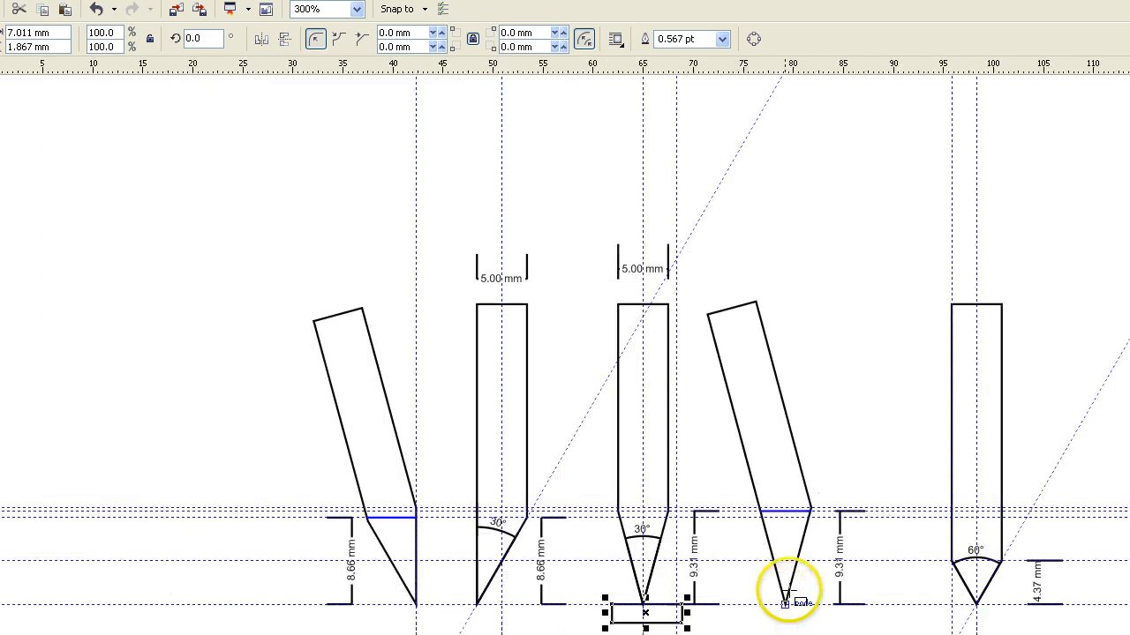
pyautogui.scroll(-3)
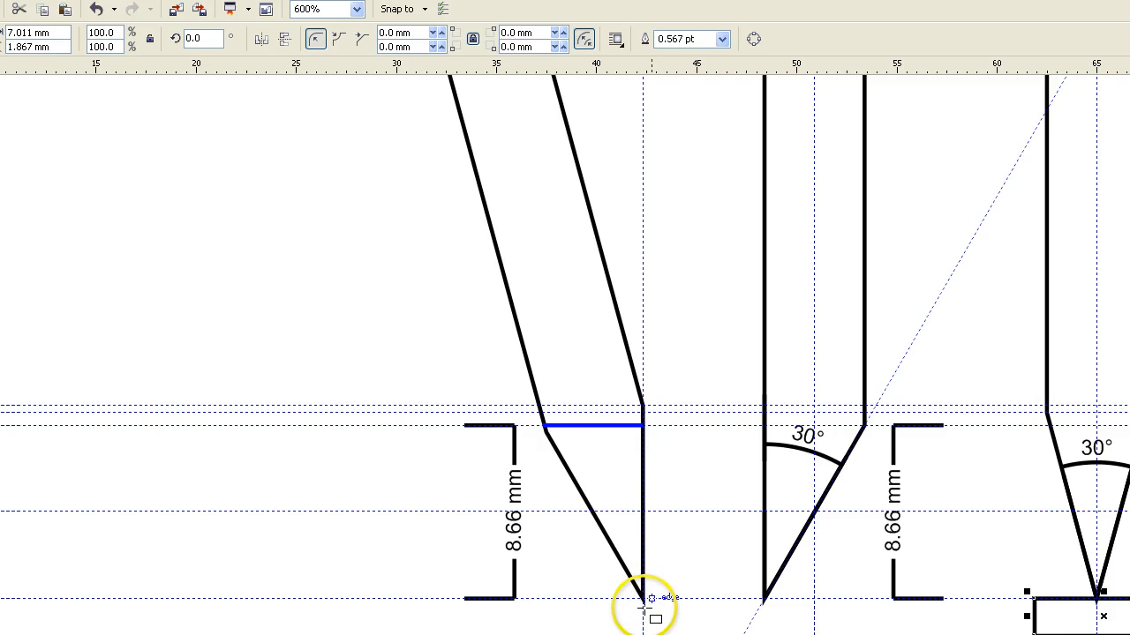
pyautogui.moveTo(656, 597)
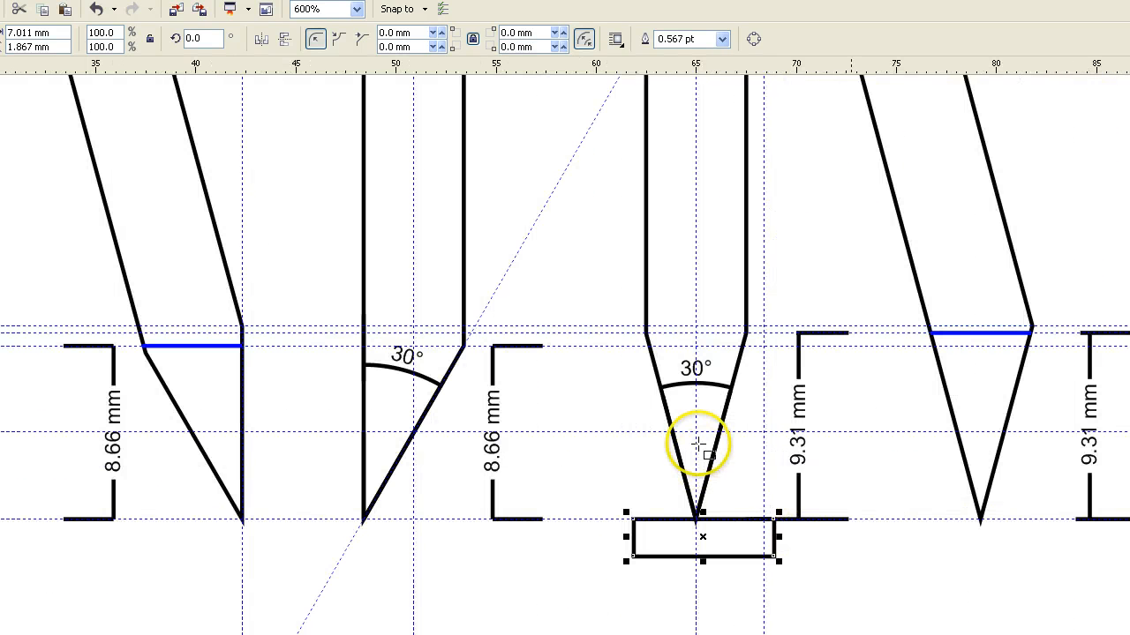
pyautogui.moveTo(639, 484)
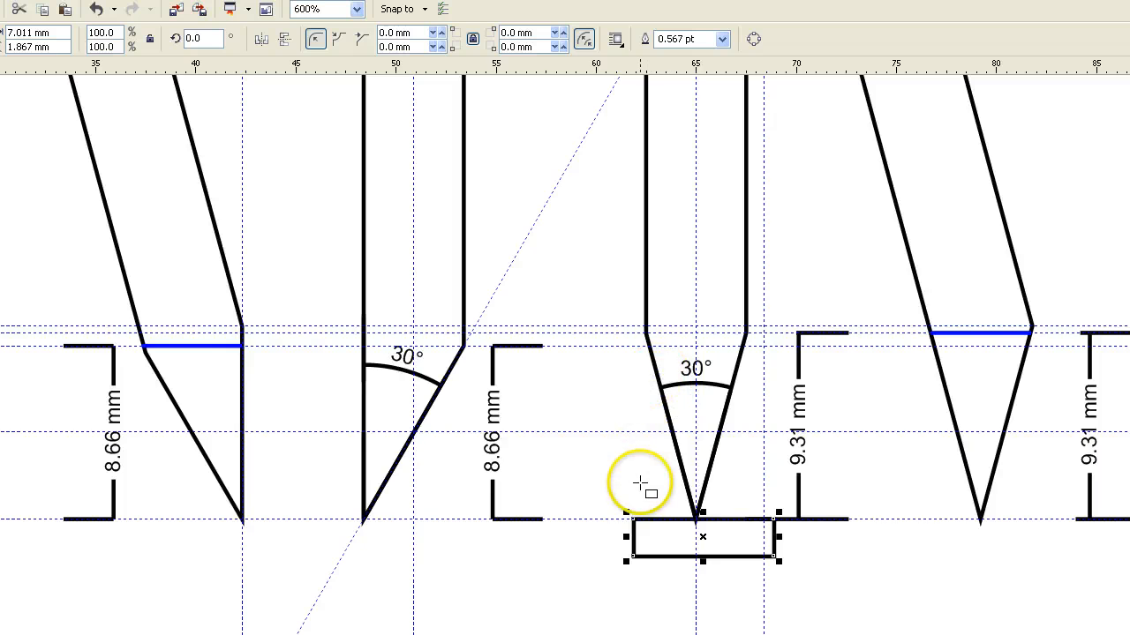
pyautogui.moveTo(667, 505)
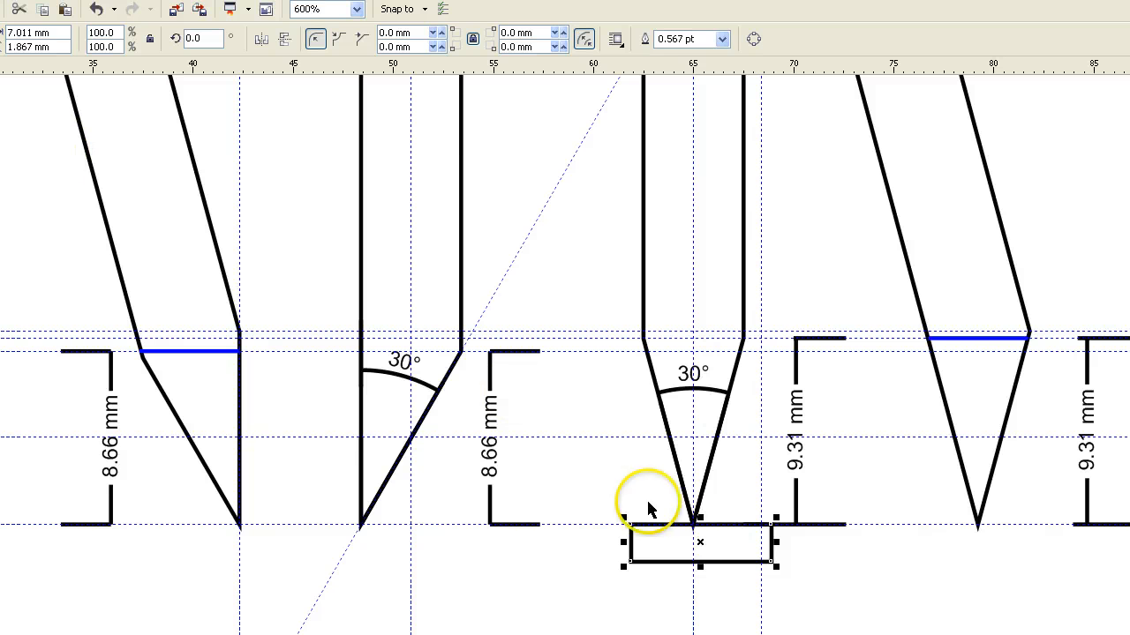
pyautogui.moveTo(697, 540); pyautogui.dragTo(589, 572)
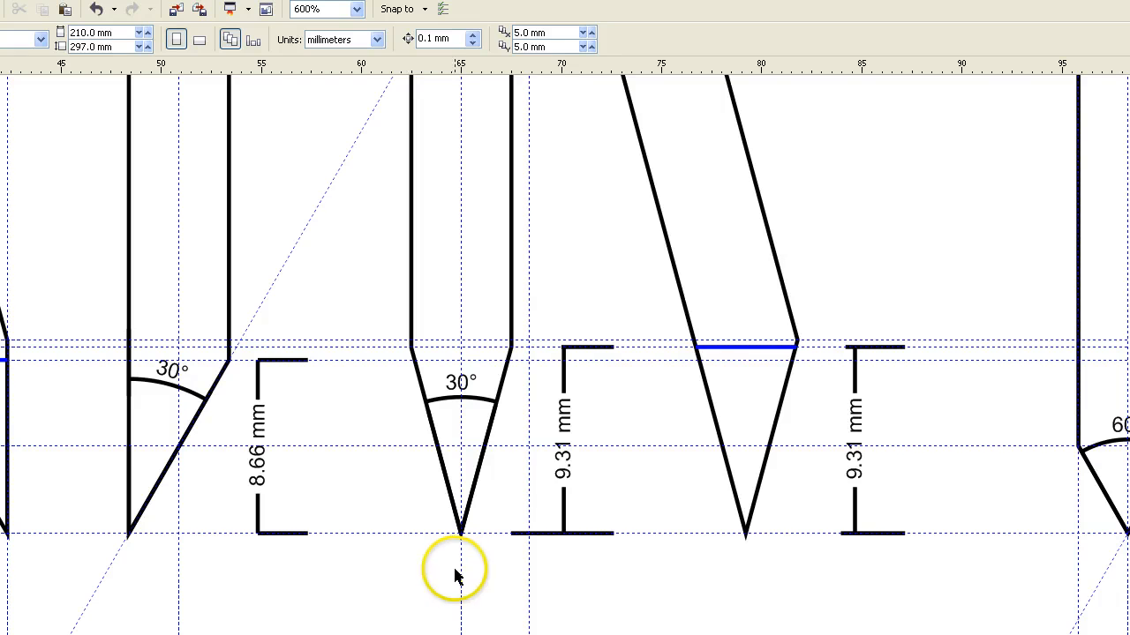
pyautogui.scroll(-3)
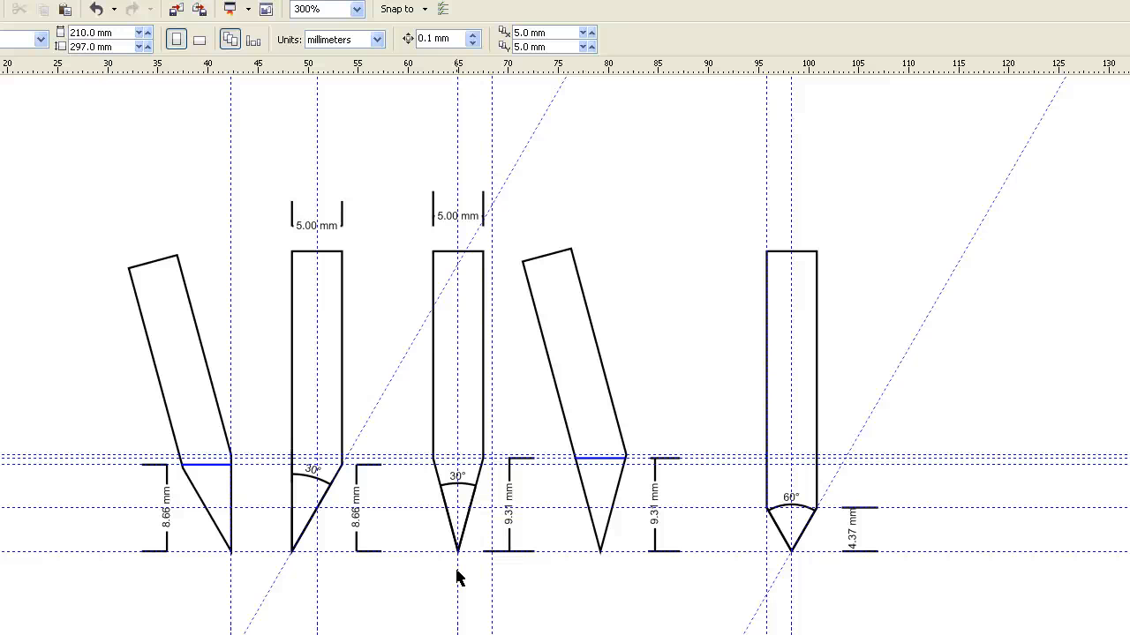
pyautogui.scroll(-3)
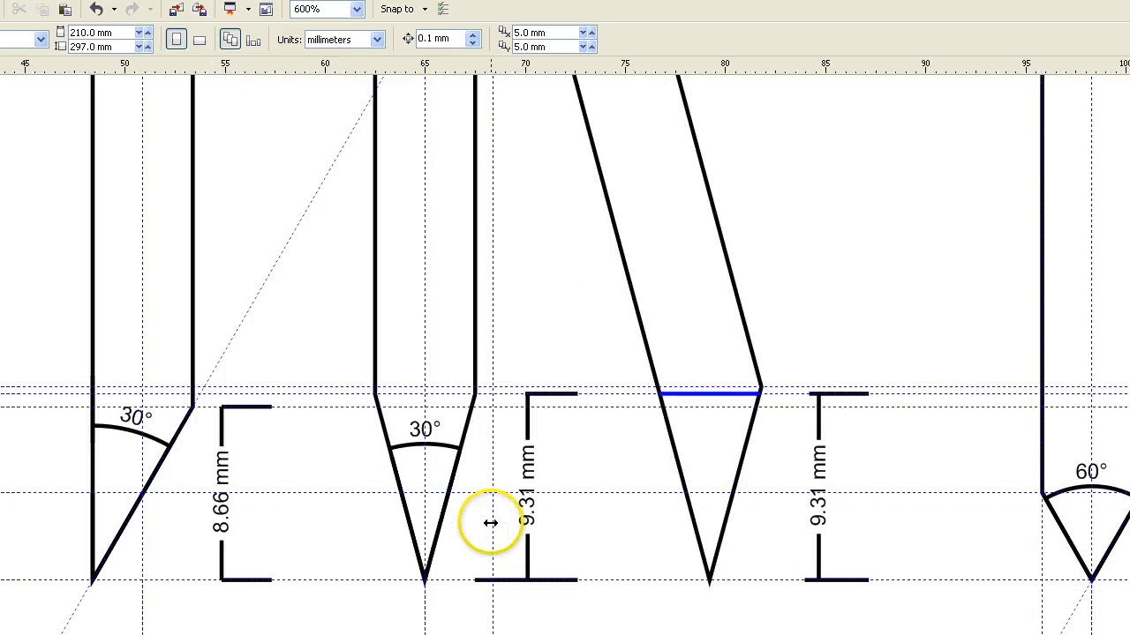
pyautogui.moveTo(215, 413)
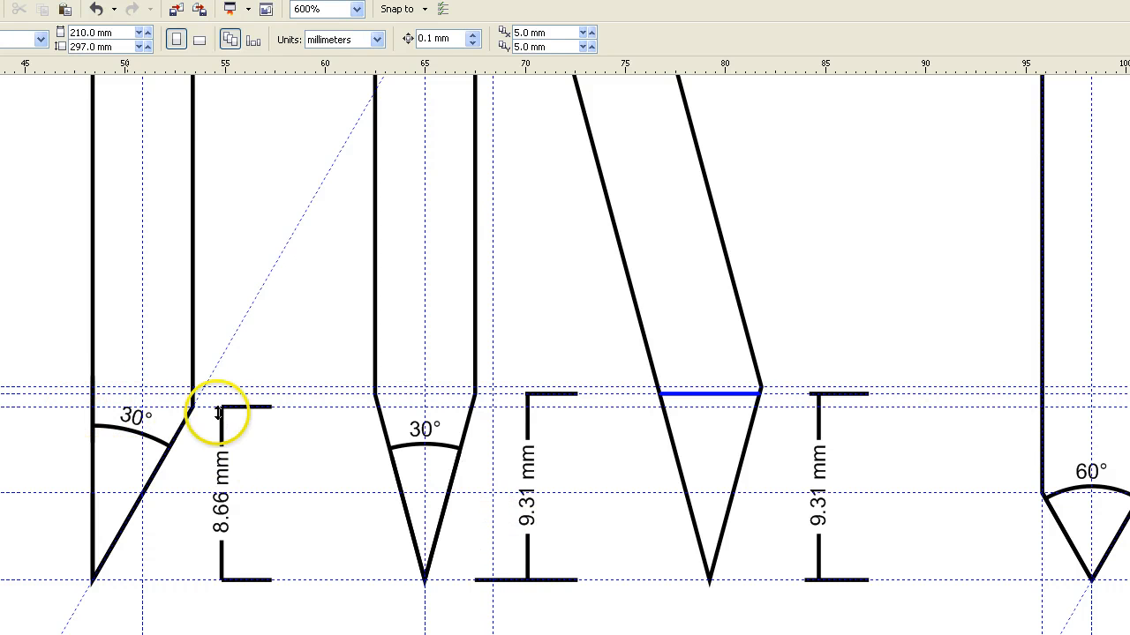
pyautogui.moveTo(175, 408)
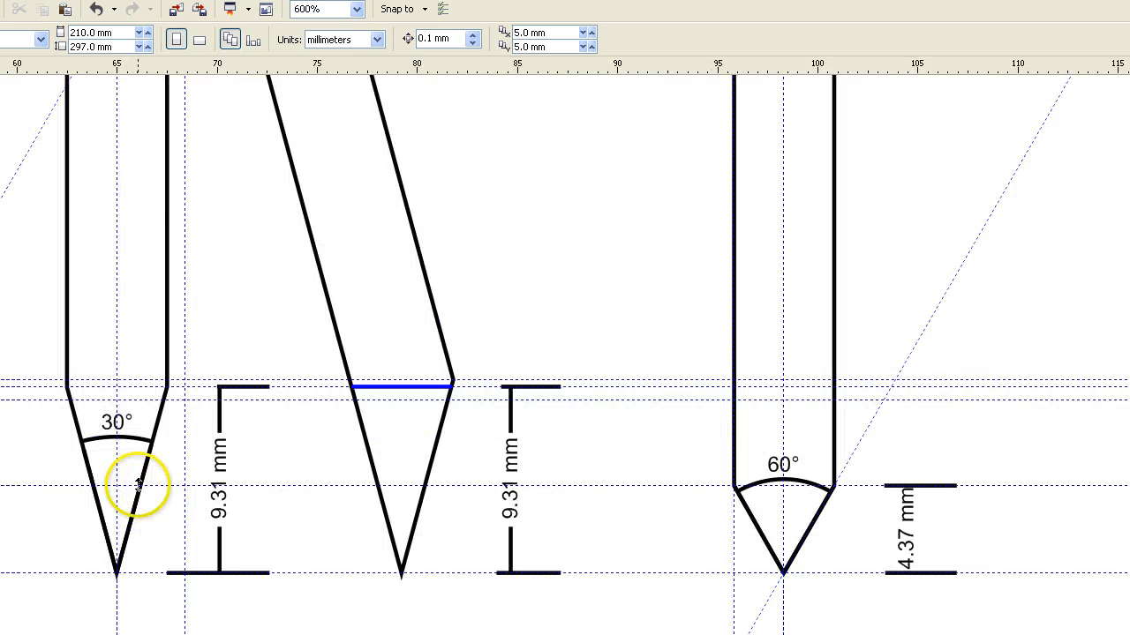
pyautogui.scroll(-3)
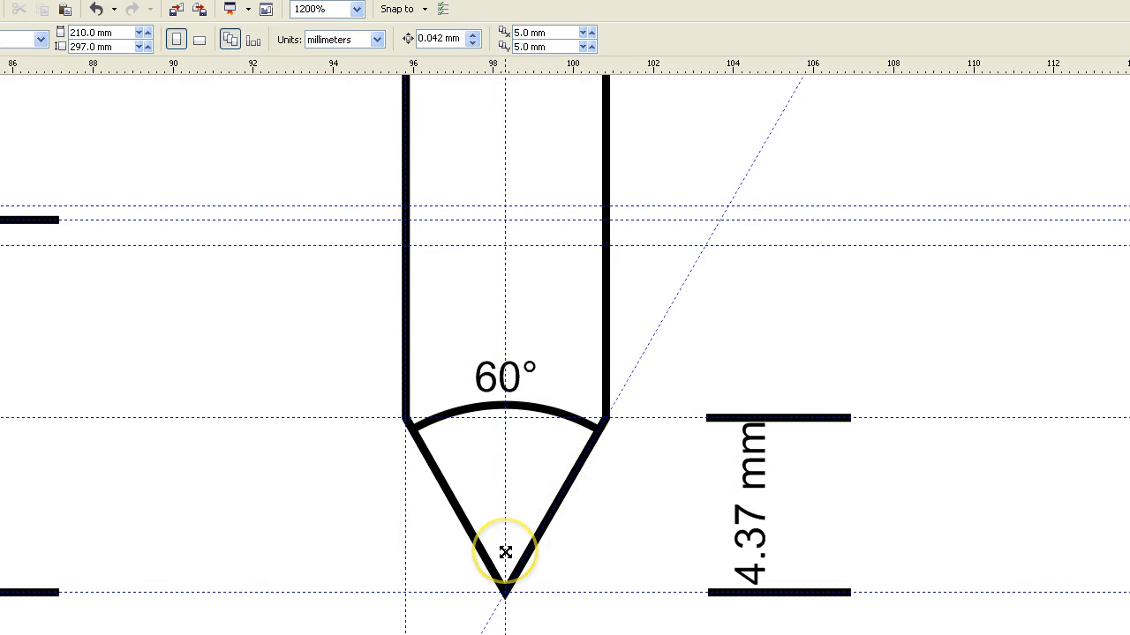
pyautogui.scroll(-3)
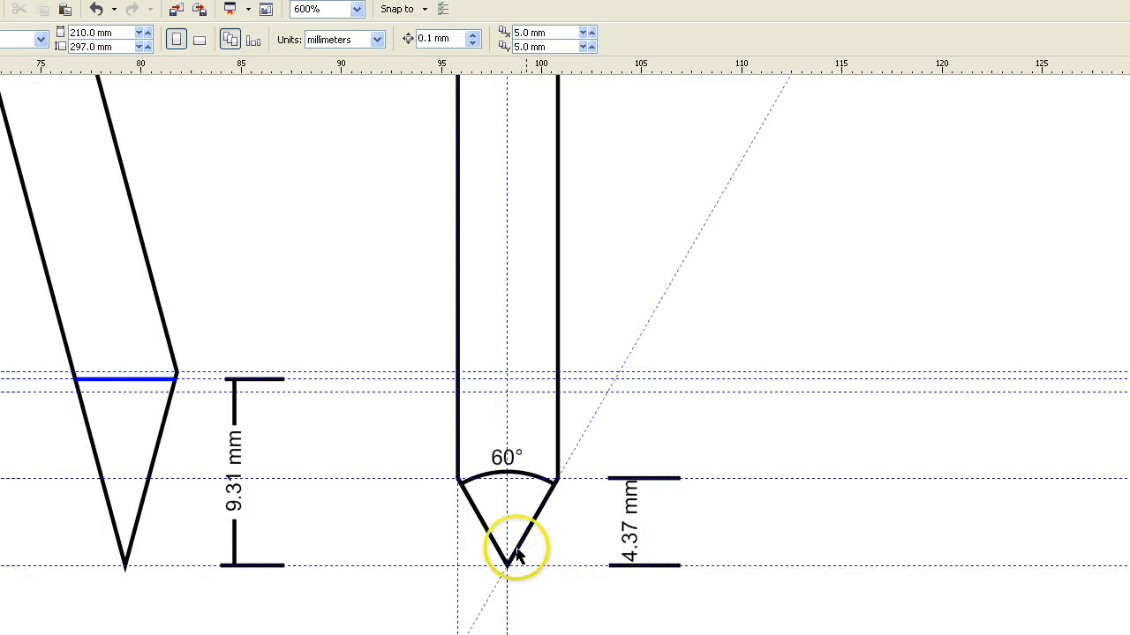
pyautogui.scroll(-3)
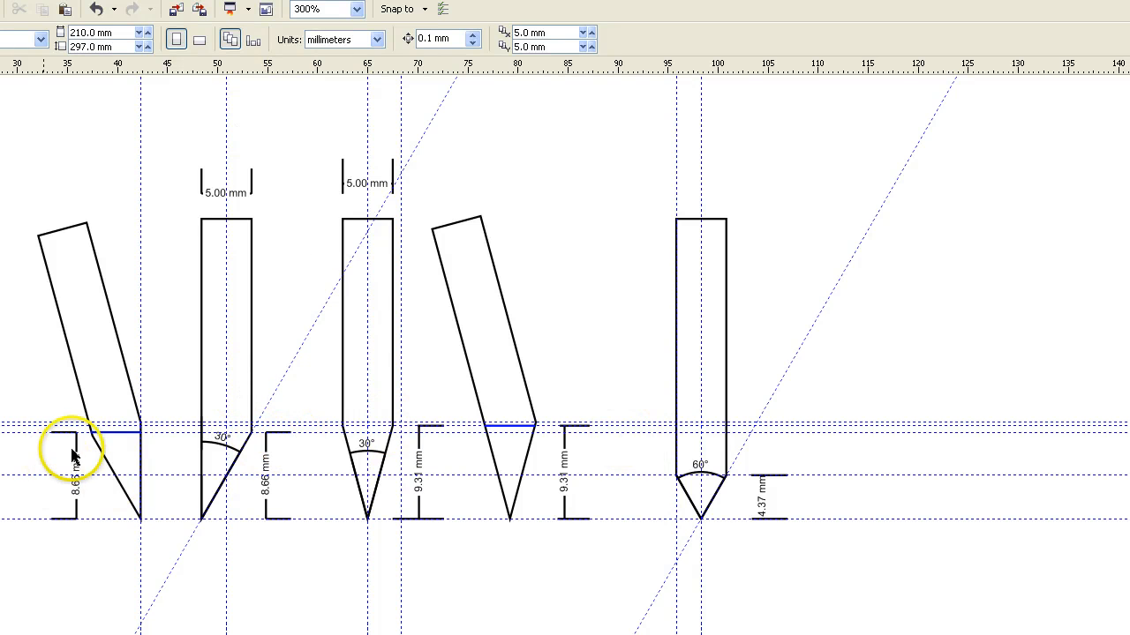
pyautogui.moveTo(333, 274)
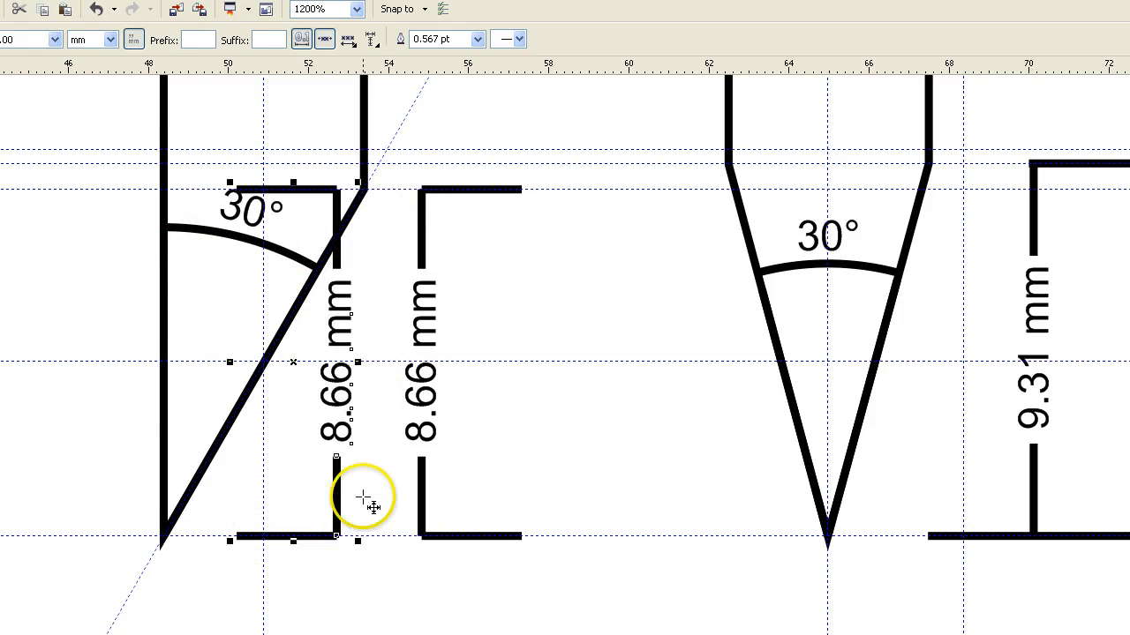
pyautogui.moveTo(196, 314)
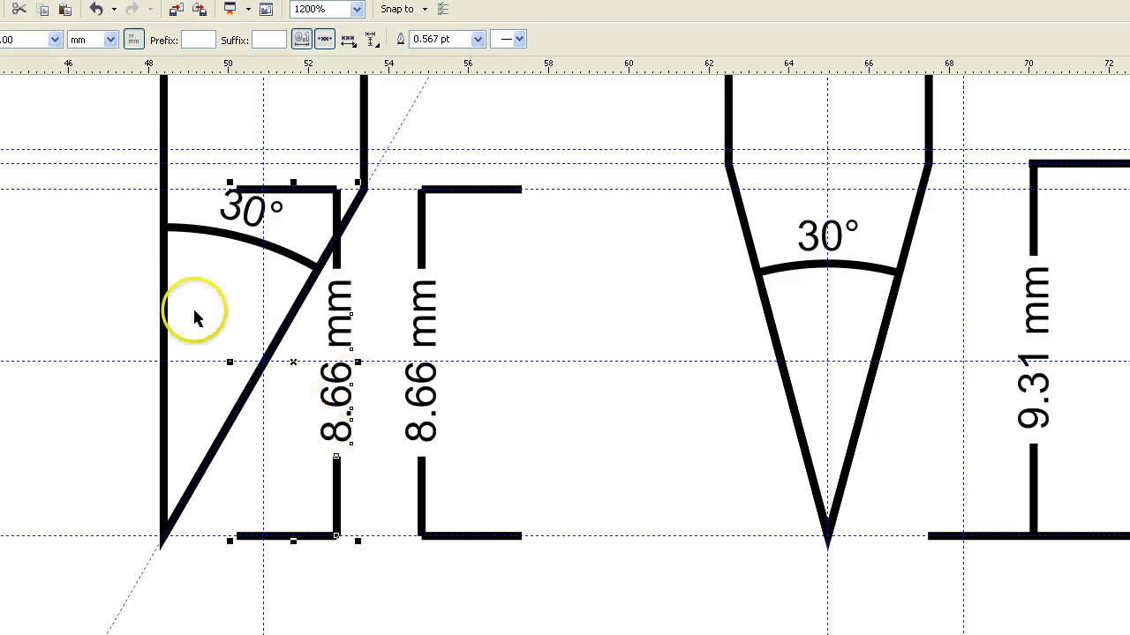